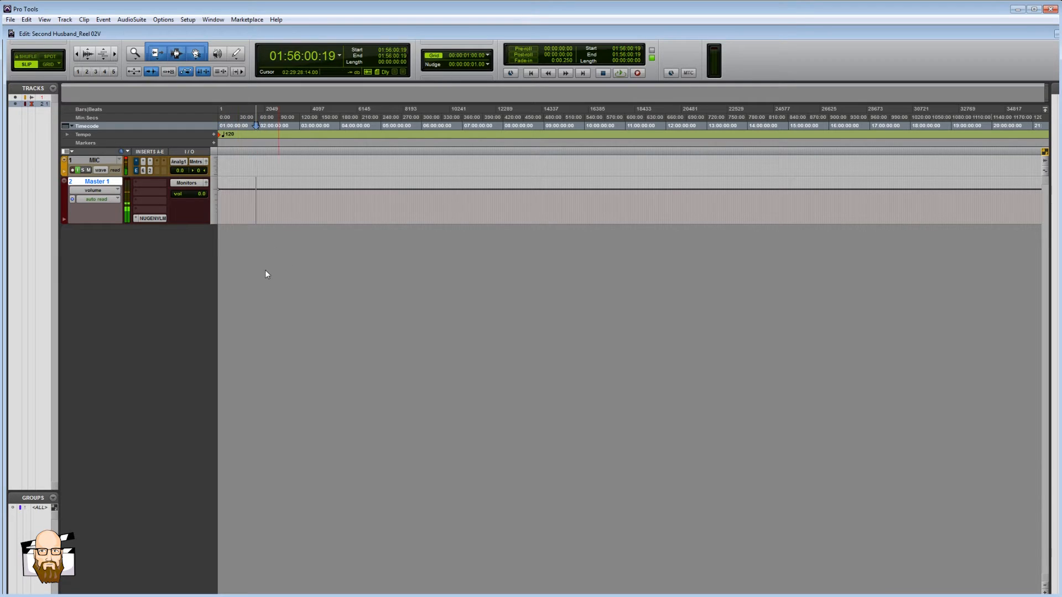
- Create a stereo Aux Input track, 'RX Return', below the mic and master tracks
drag(253, 206, 481, 206)
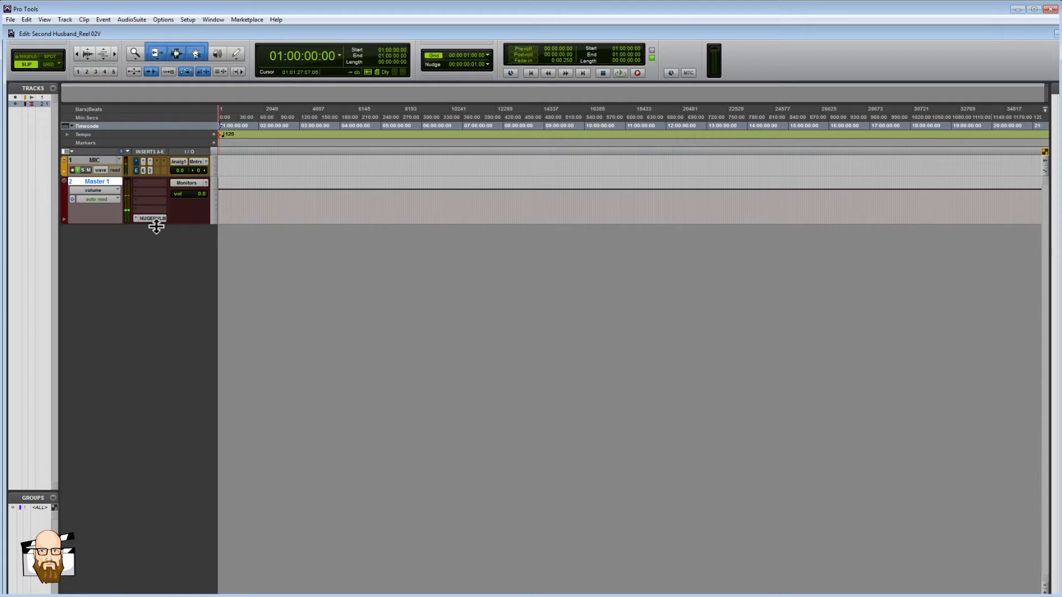
click(150, 218)
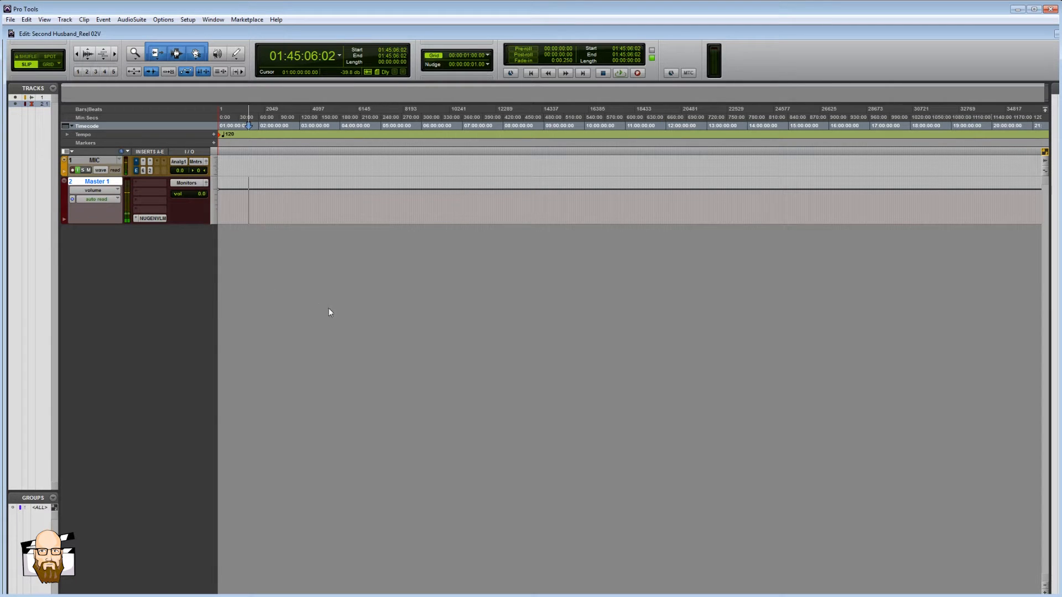
click(63, 19)
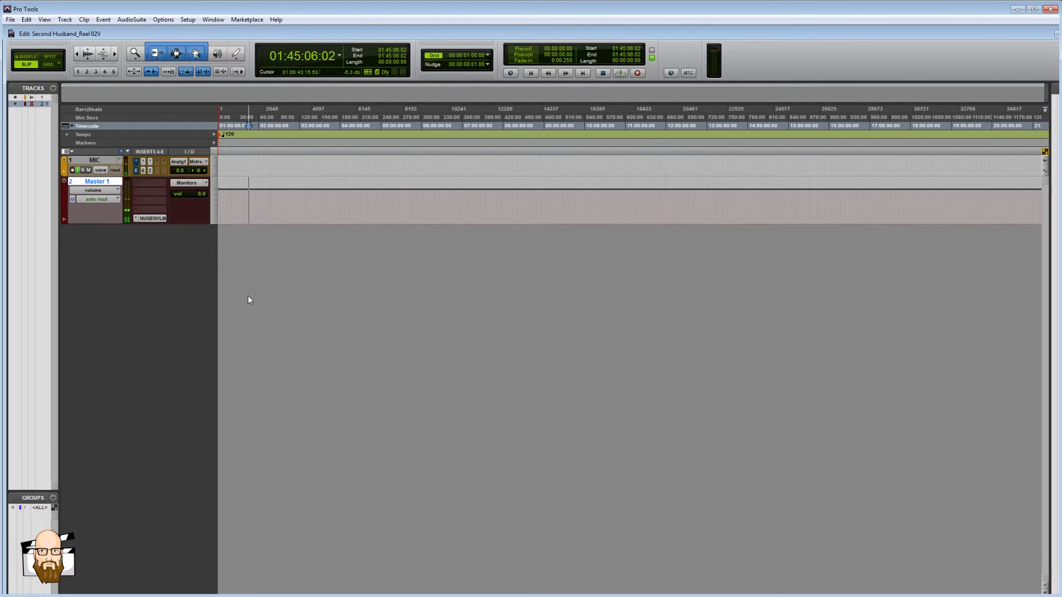
click(64, 18)
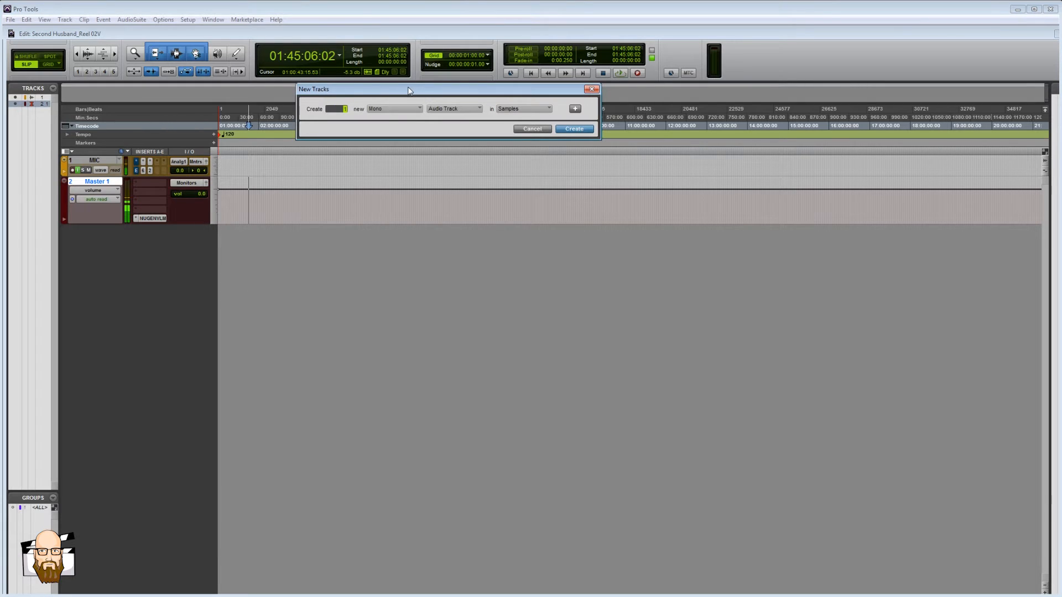
click(393, 109)
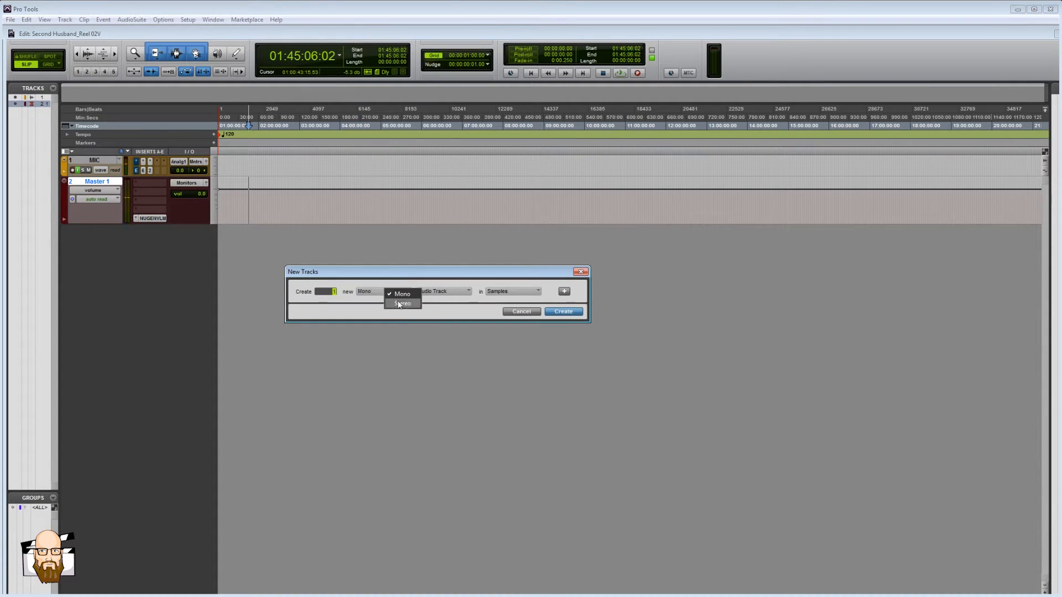
click(401, 302)
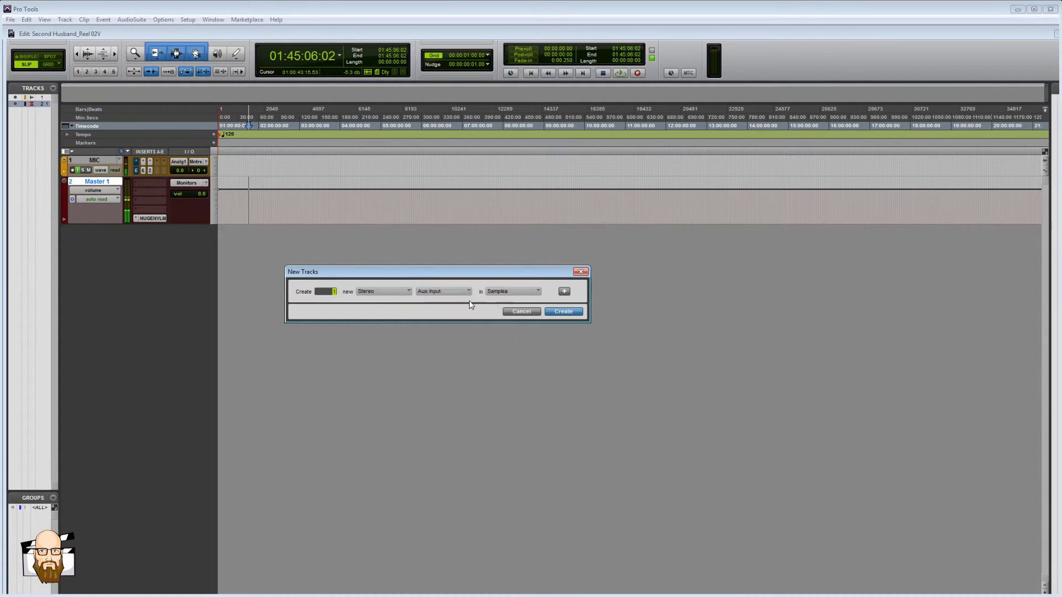
click(563, 311)
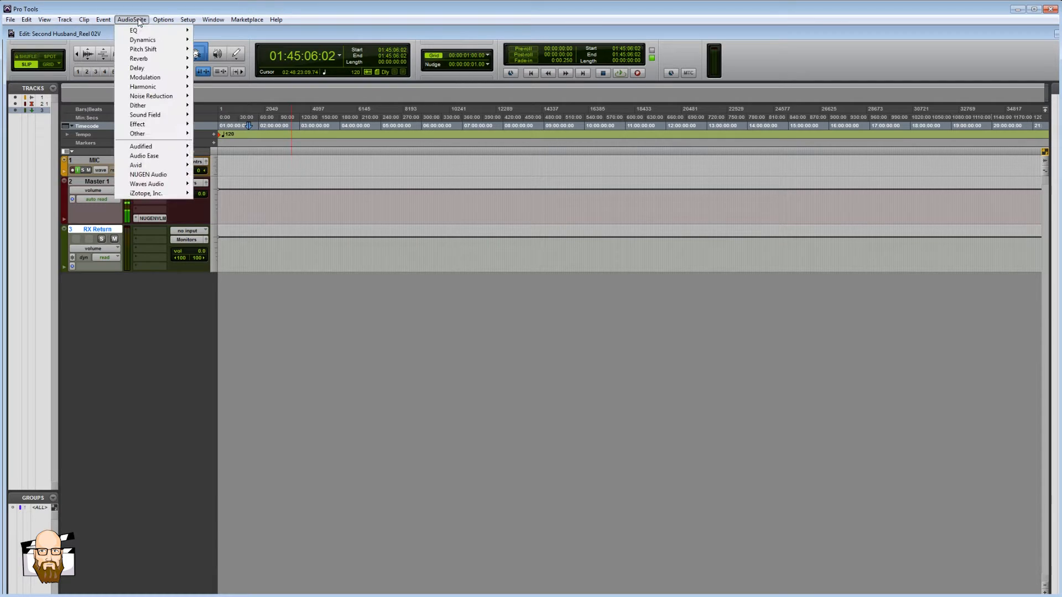
mouse_move(151, 96)
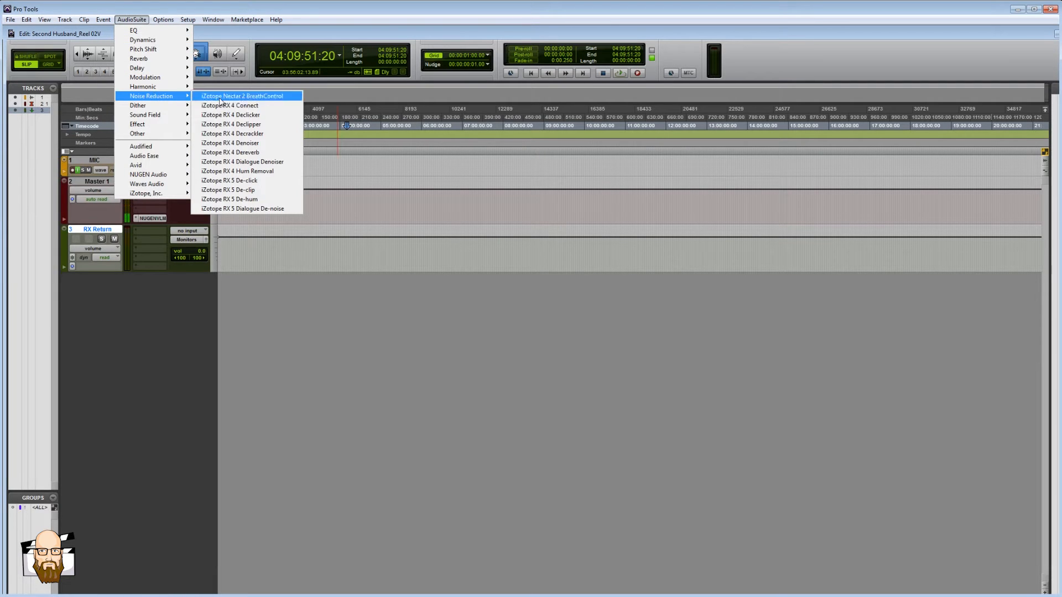
mouse_move(257, 106)
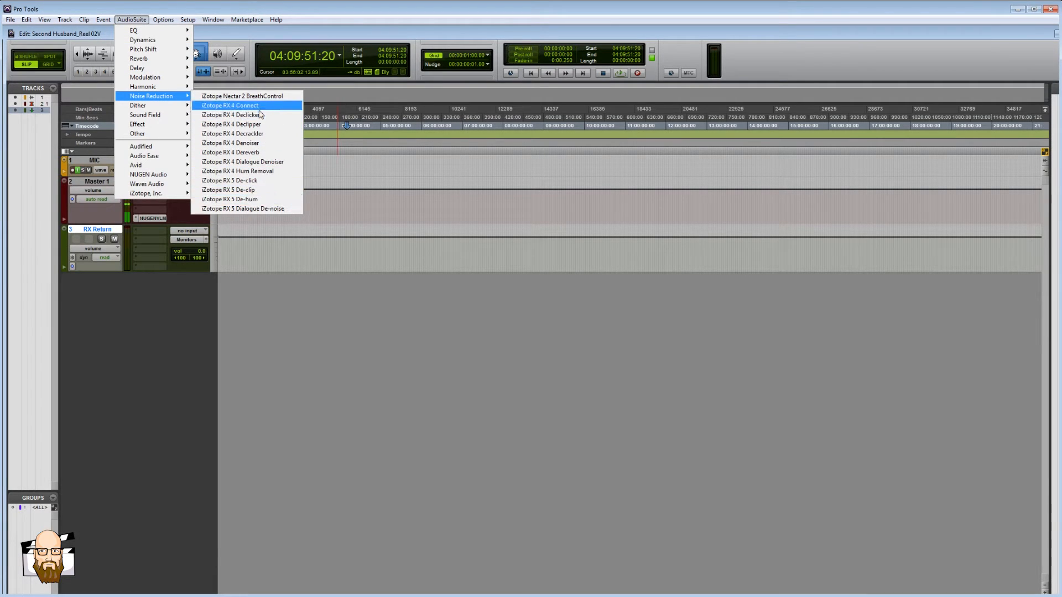
- Launch the iZotope RX 4 Connect AudioSuite and drag its window toward the lower right
click(229, 105)
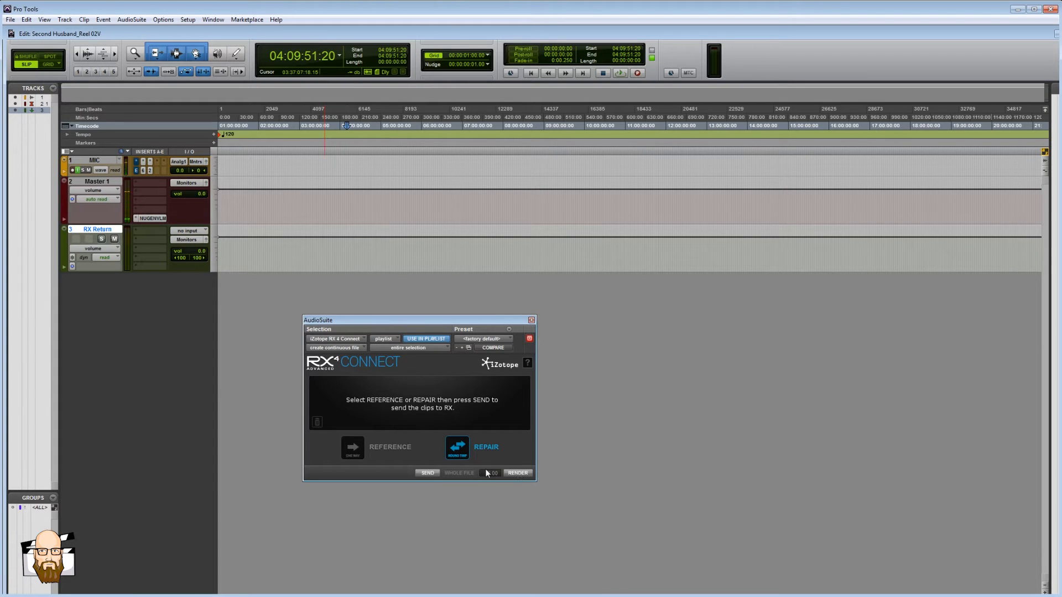
drag(319, 320, 411, 312)
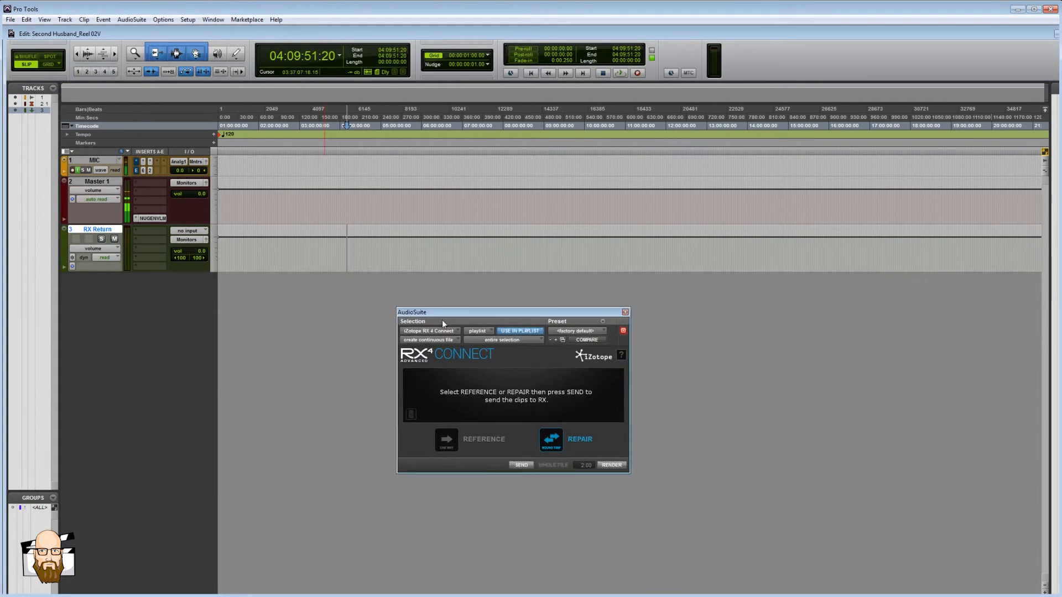
drag(440, 312, 488, 323)
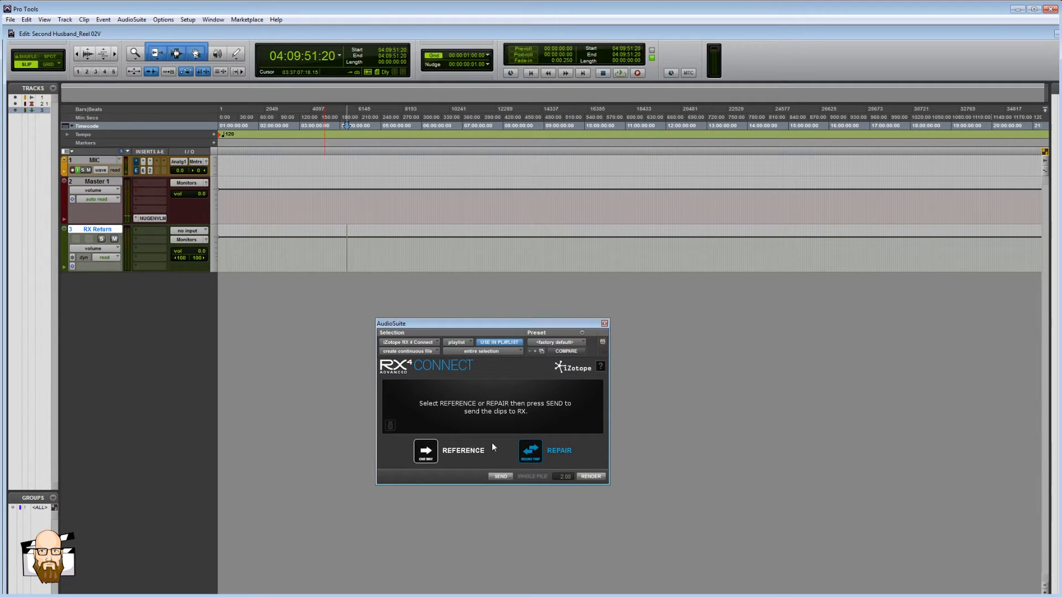
click(530, 450)
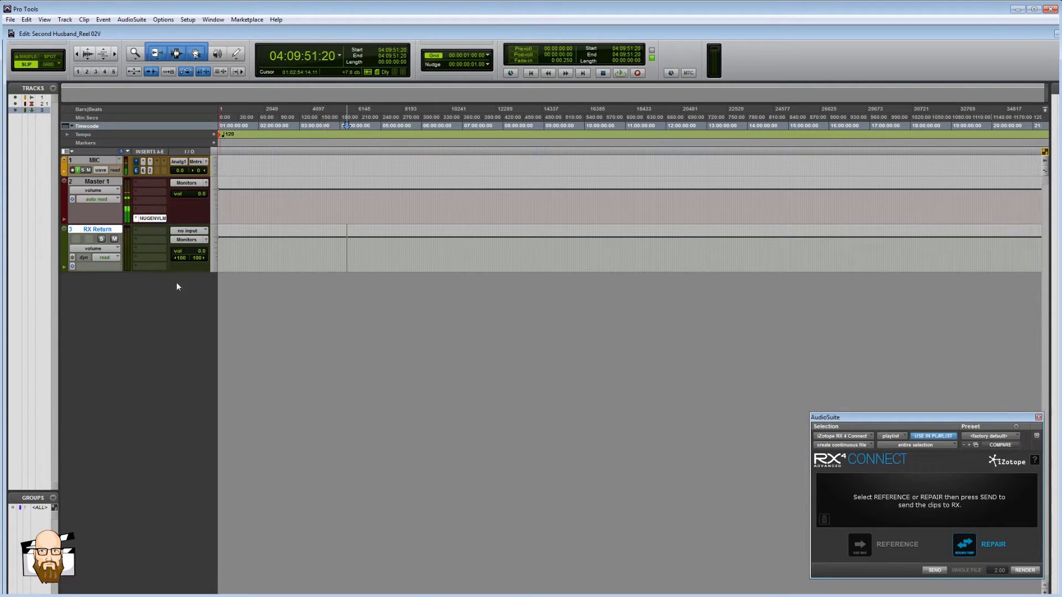
click(150, 218)
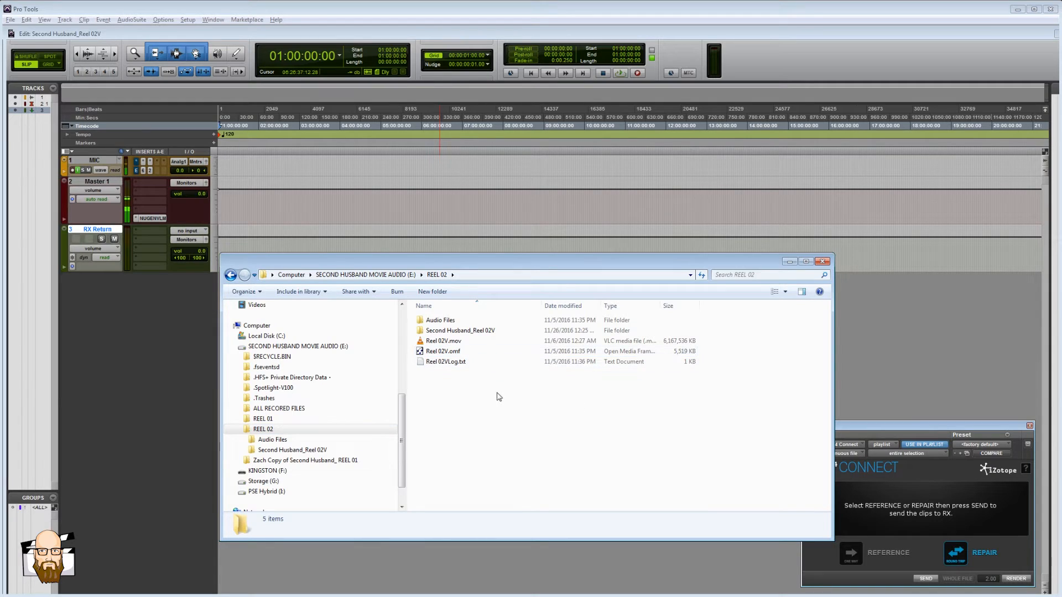
drag(521, 260, 646, 229)
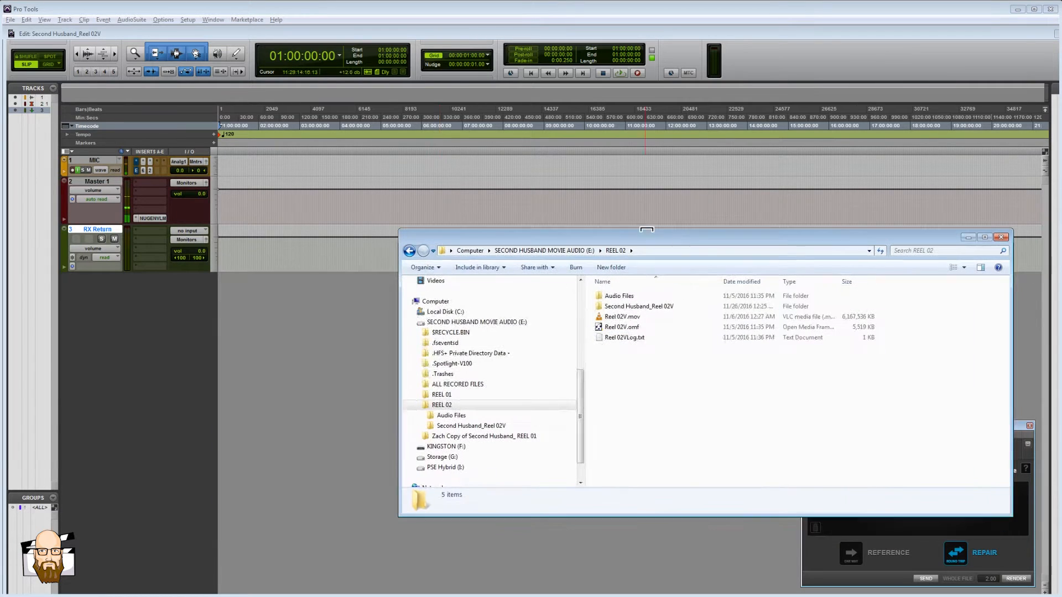
click(622, 327)
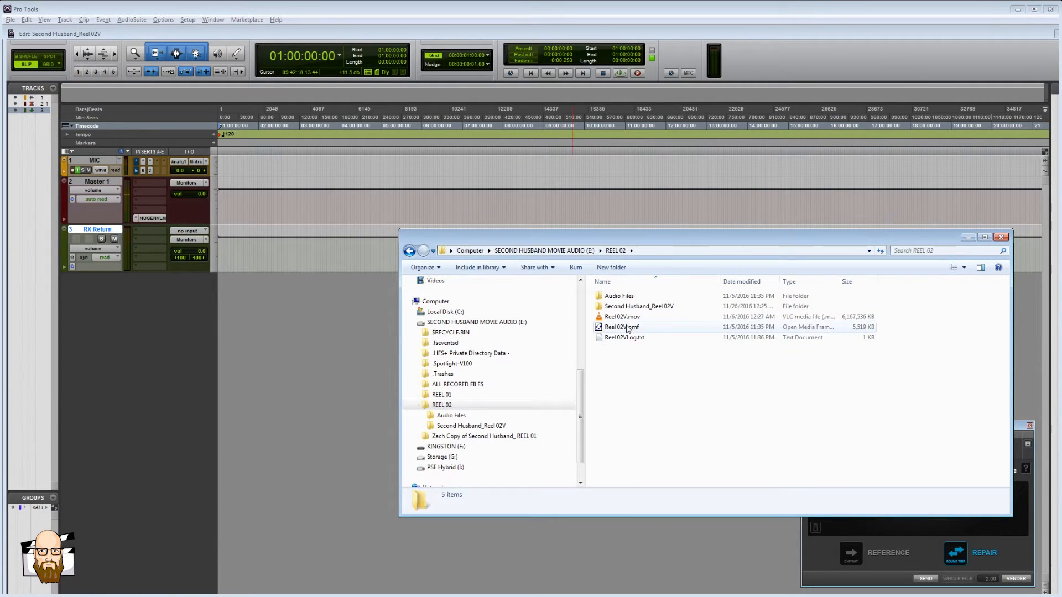
click(621, 327)
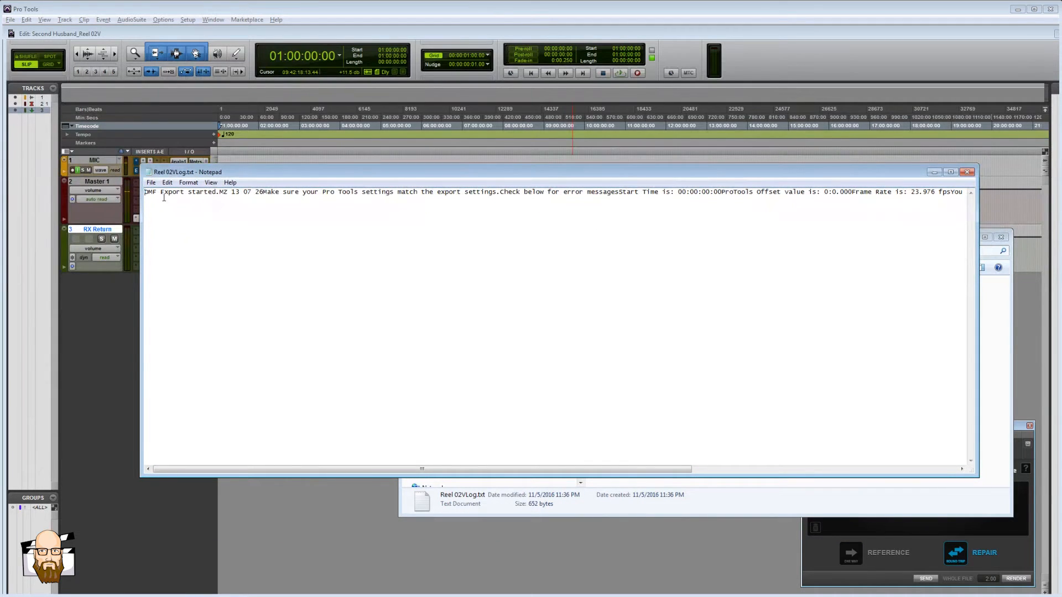
drag(187, 192, 845, 192)
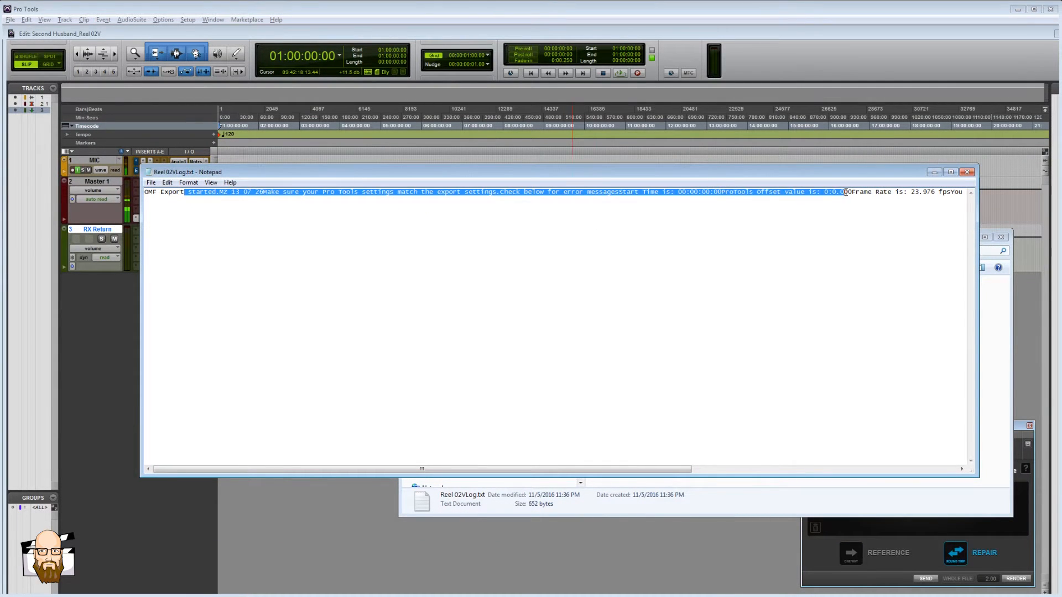
click(953, 192)
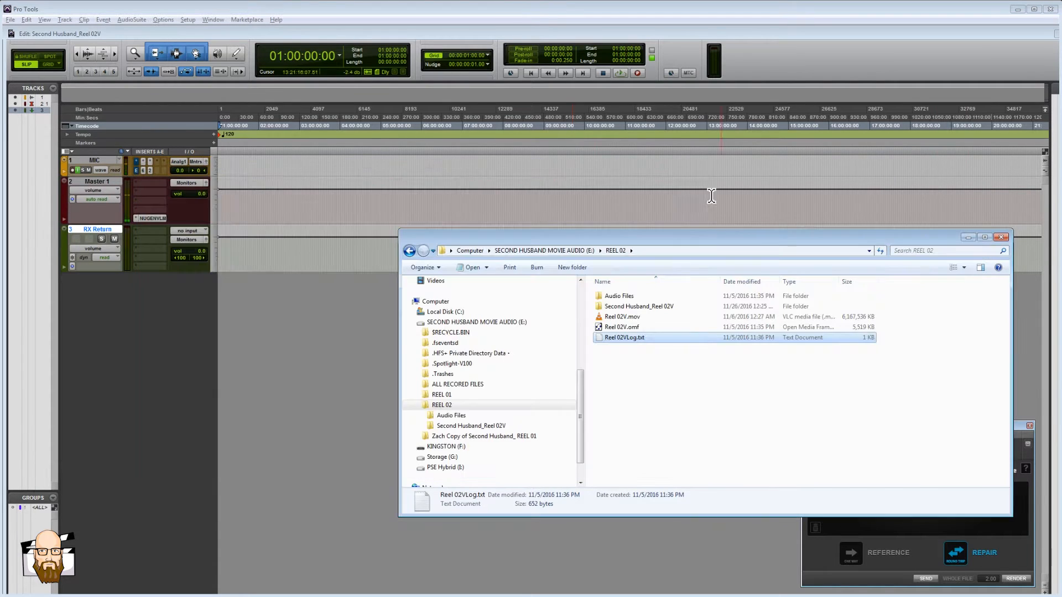
- Bring Pro Tools forward and import Reel 02V.omf as session data
click(213, 19)
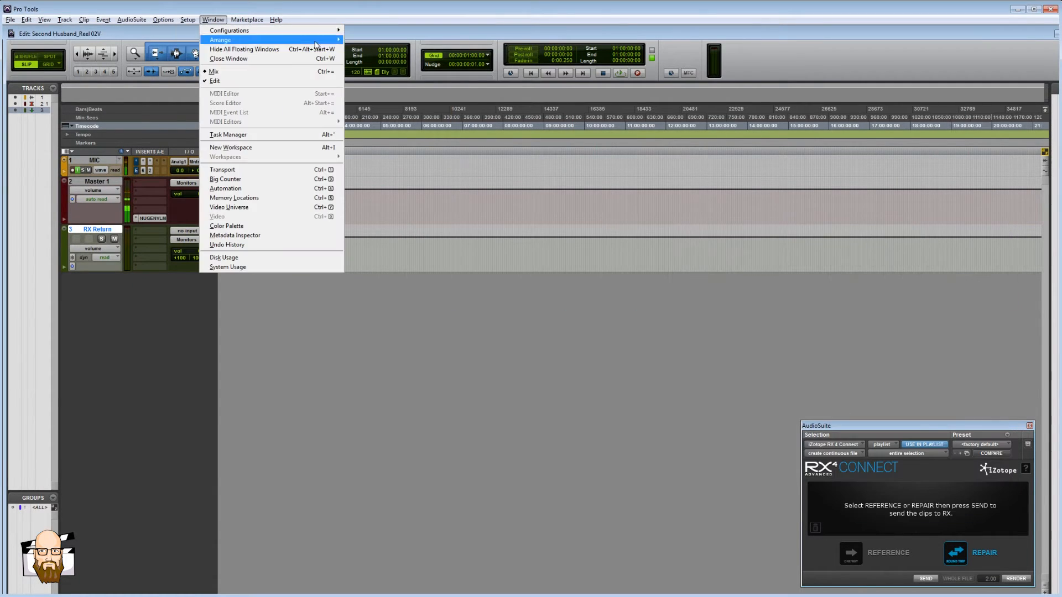
click(187, 19)
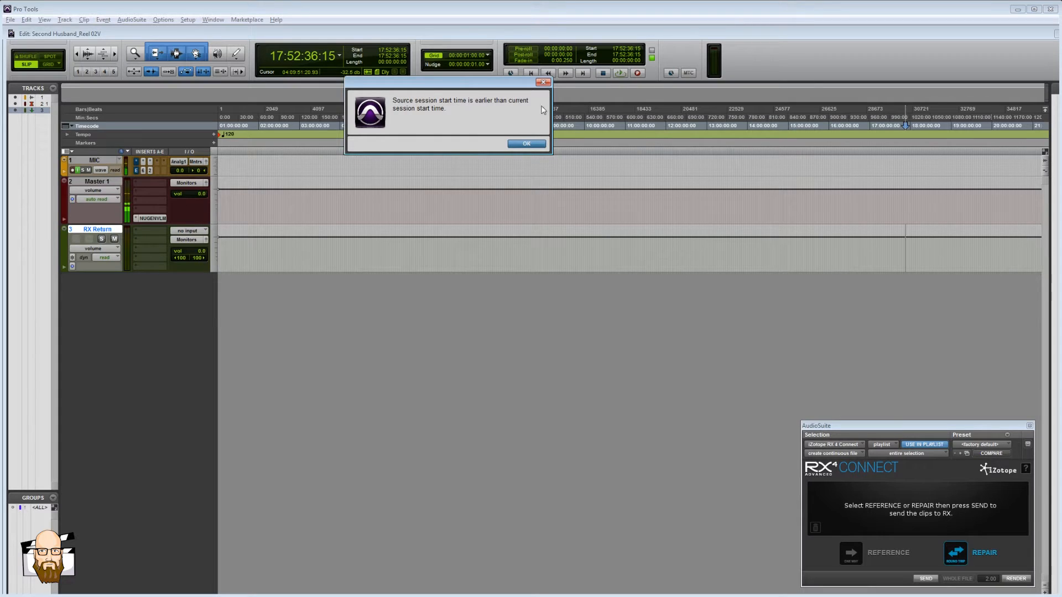
- Accept the 'source session start time is earlier' alert with OK
click(526, 144)
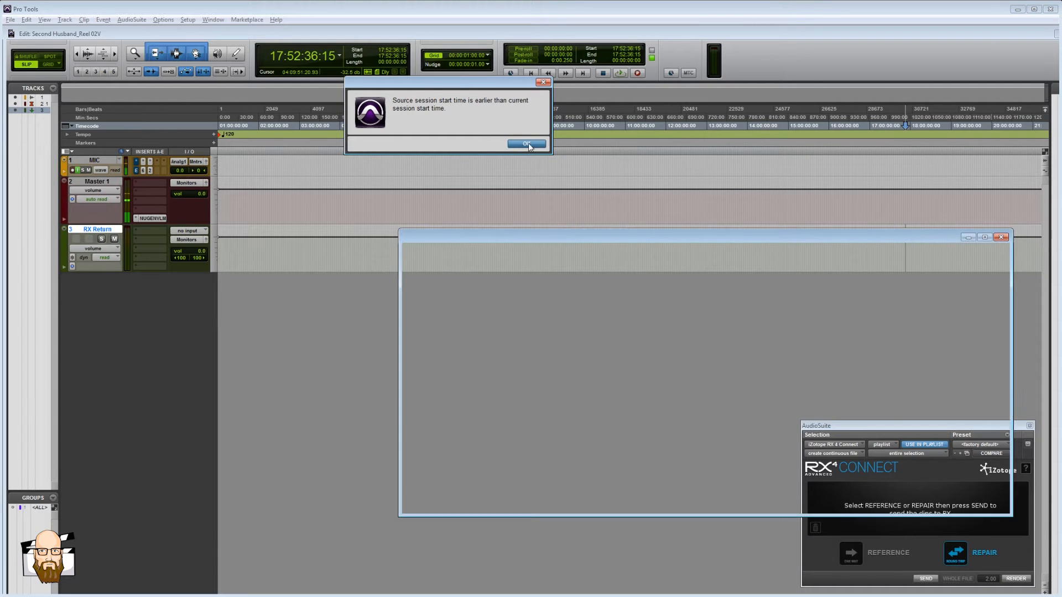
click(526, 144)
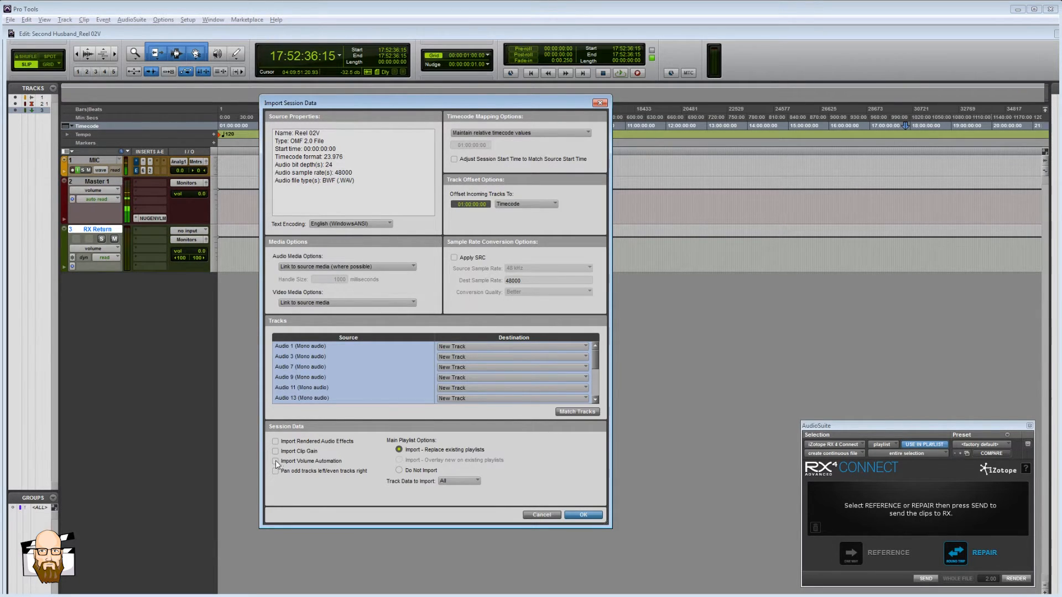
- Import some Reel 02V OMF audio tracks, linked to source media at 01:00:00:00
click(276, 461)
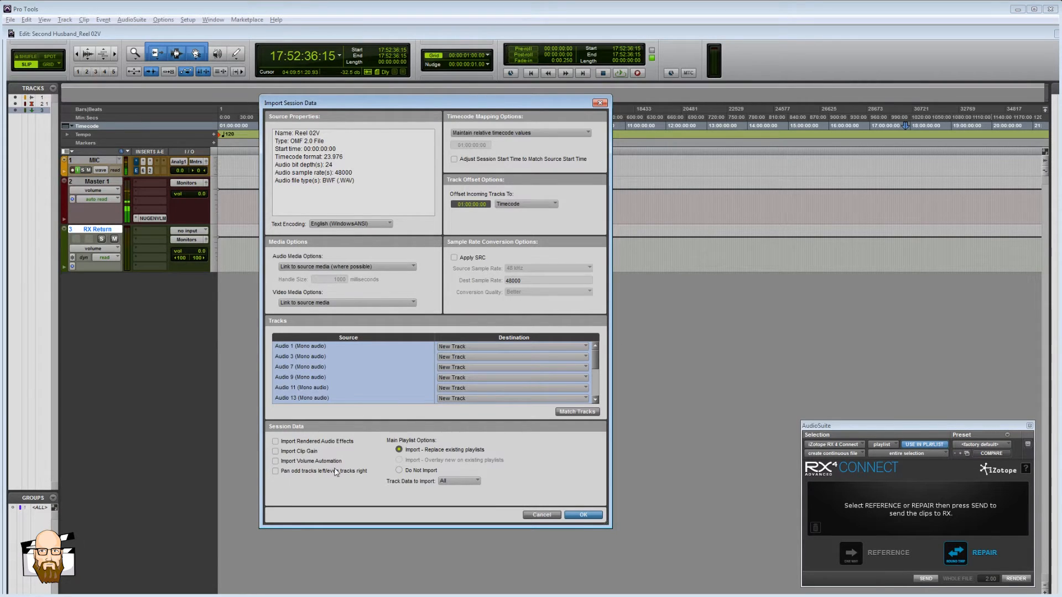
mouse_move(569, 437)
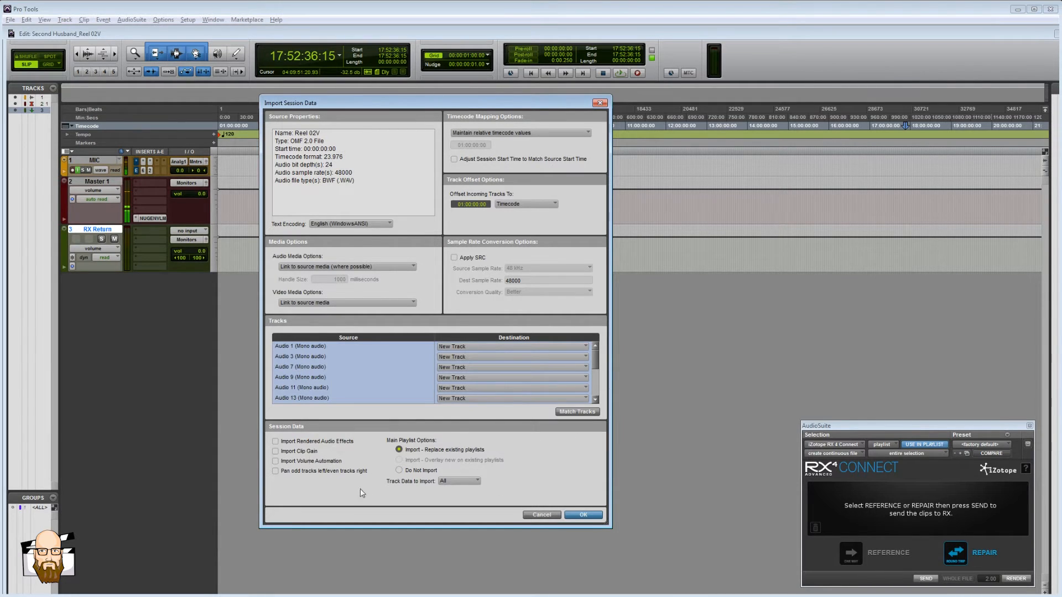
mouse_move(284, 453)
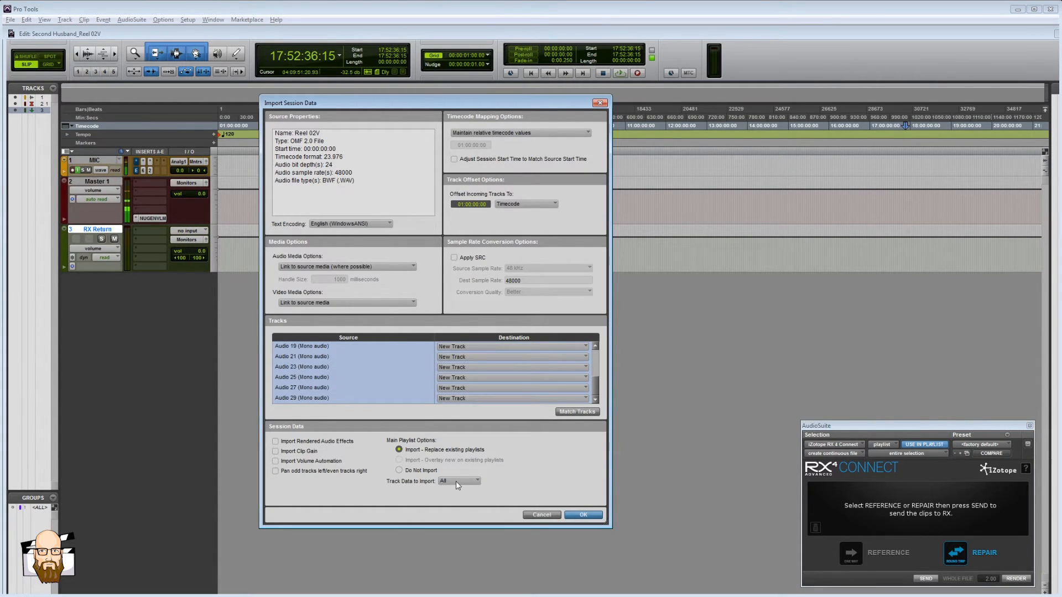
click(461, 482)
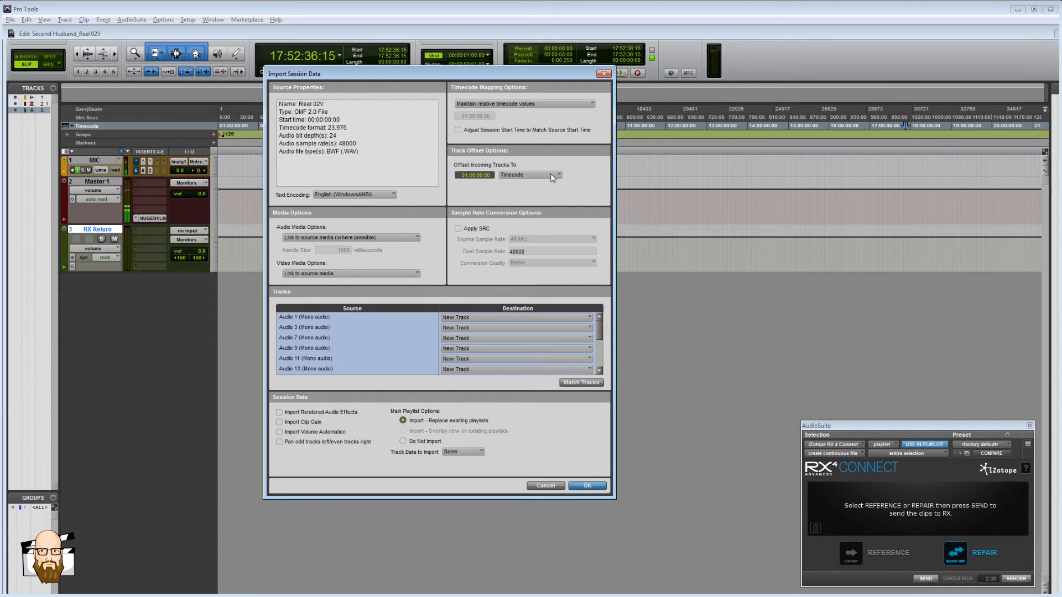
mouse_move(603, 185)
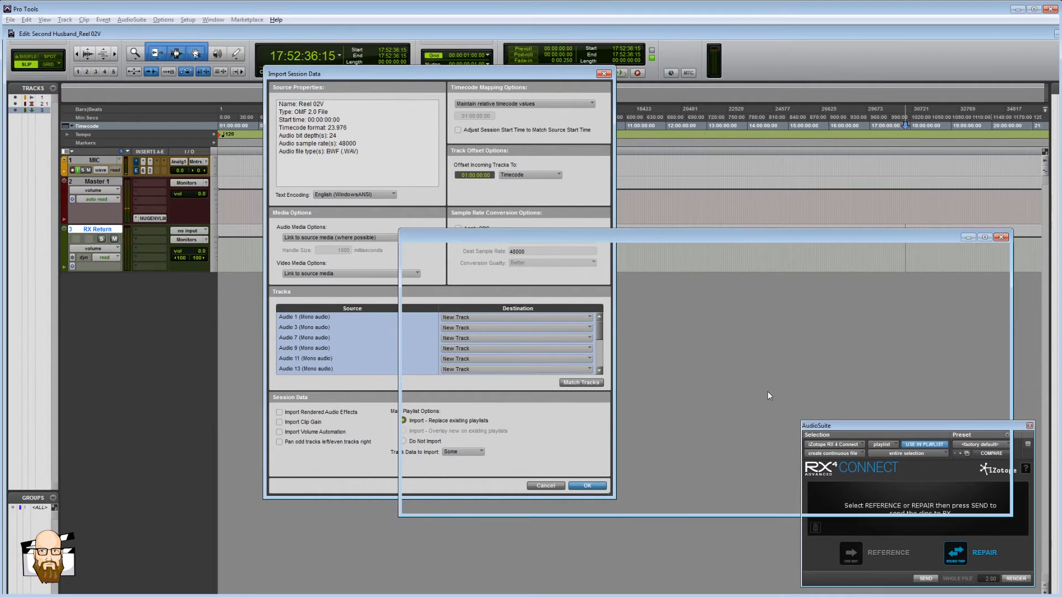
click(586, 486)
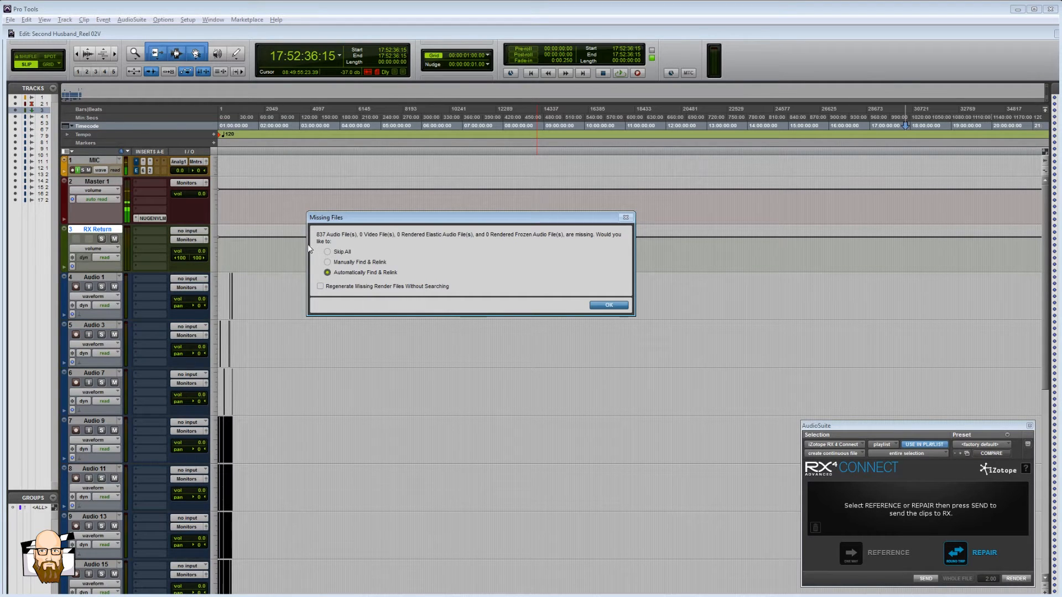
mouse_move(356, 242)
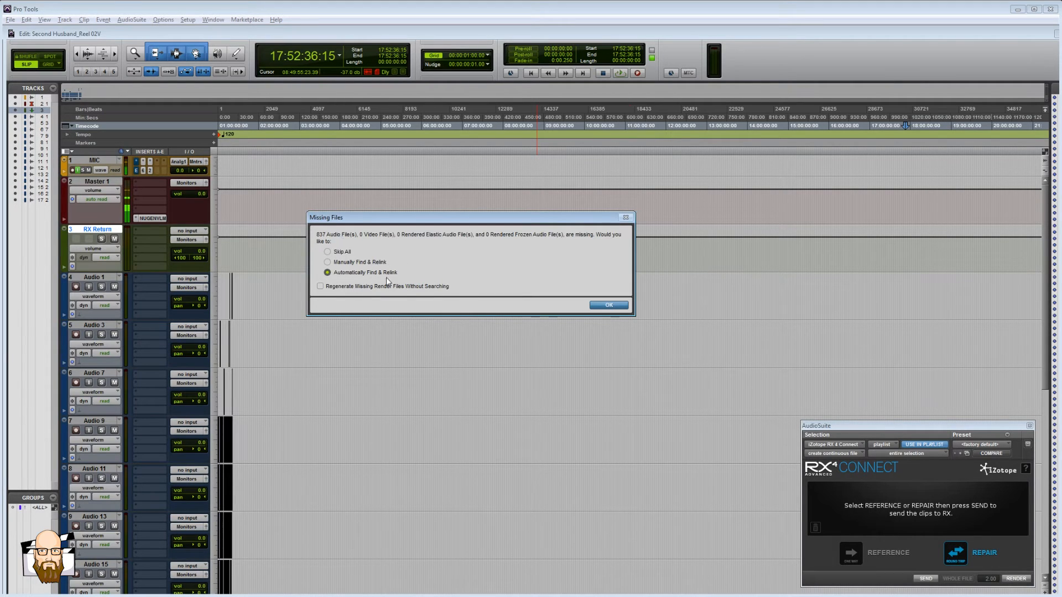
mouse_move(407, 271)
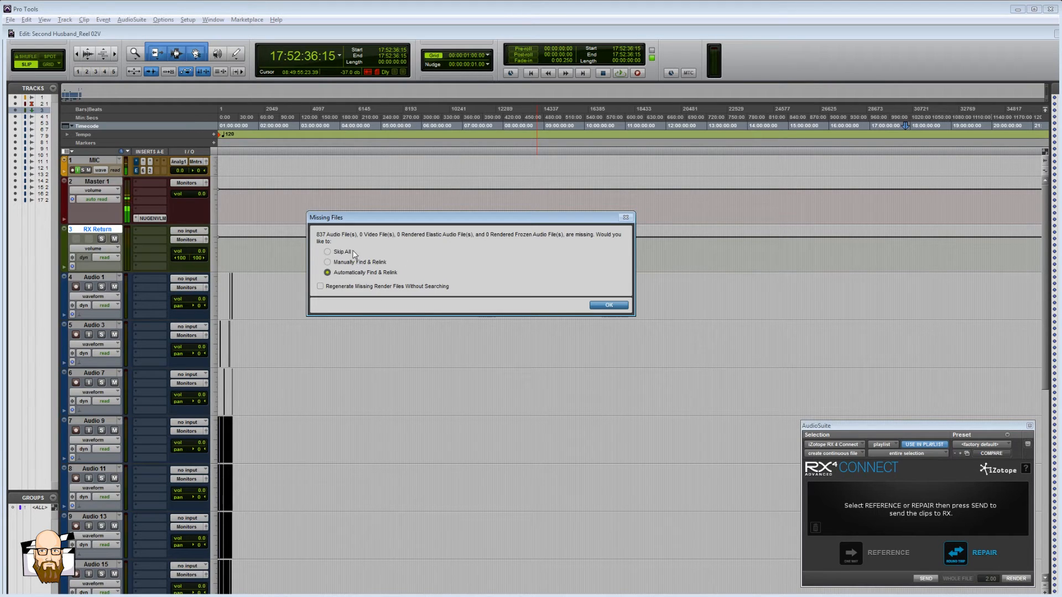
- Pick Manually Find & Relink for the 837 missing files and confirm
click(328, 262)
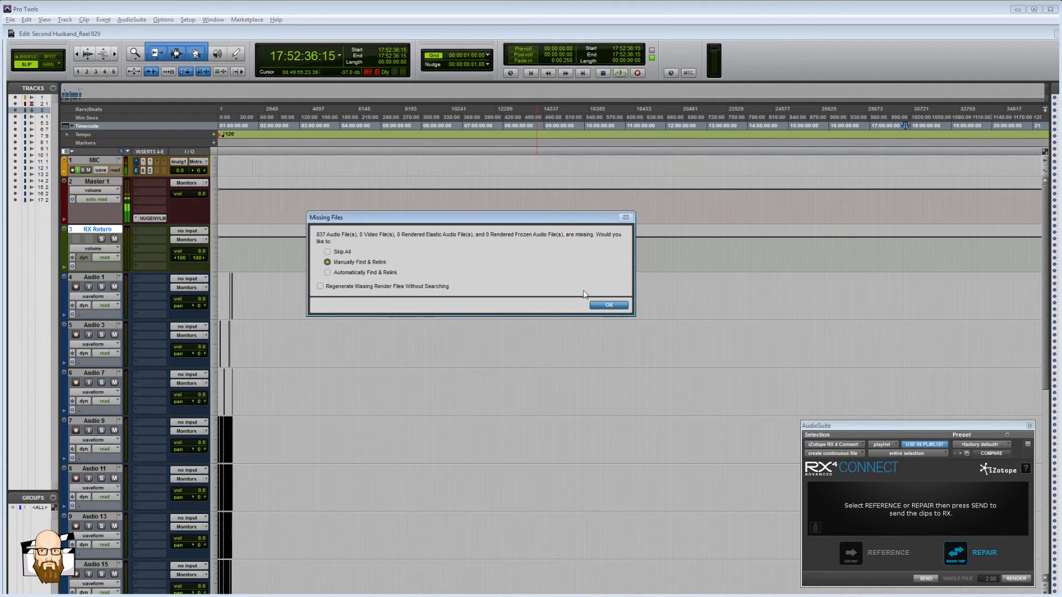
click(607, 304)
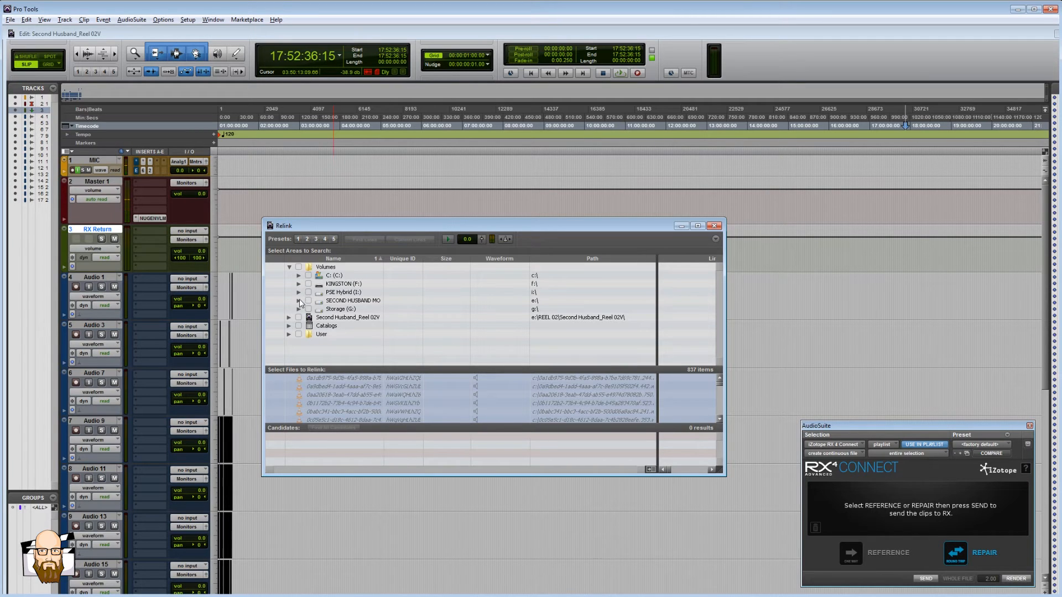
- Expand the SECOND HUSBAND E: drive and tick the REEL 02 folder
click(300, 300)
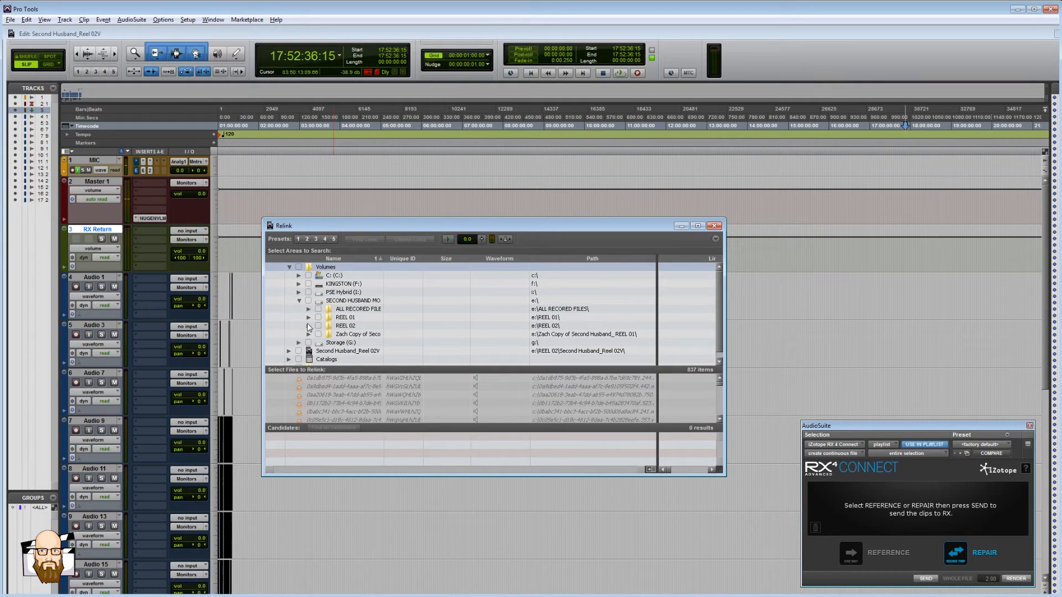
click(308, 325)
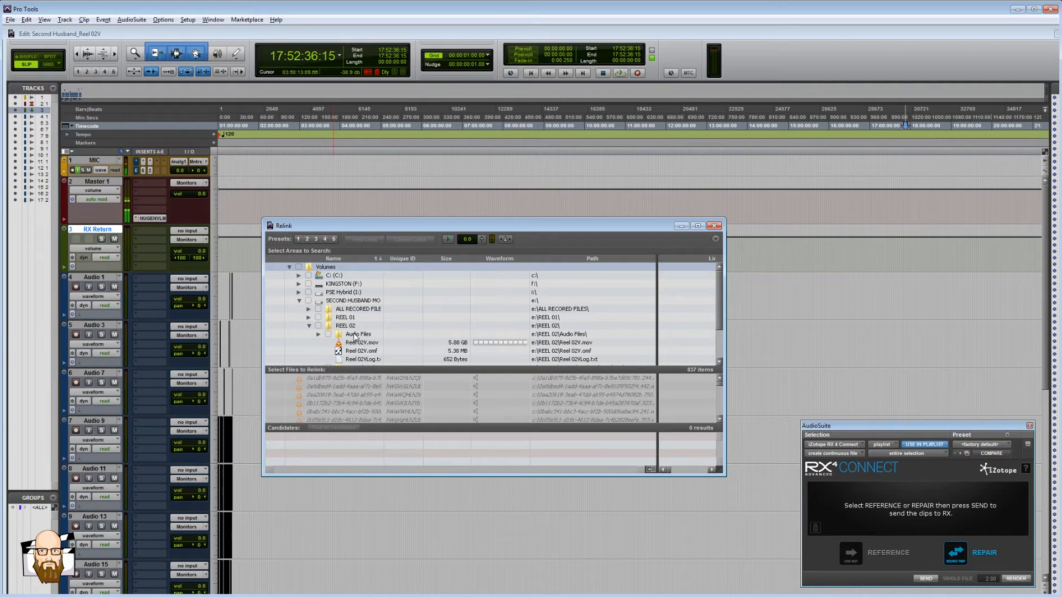
click(318, 325)
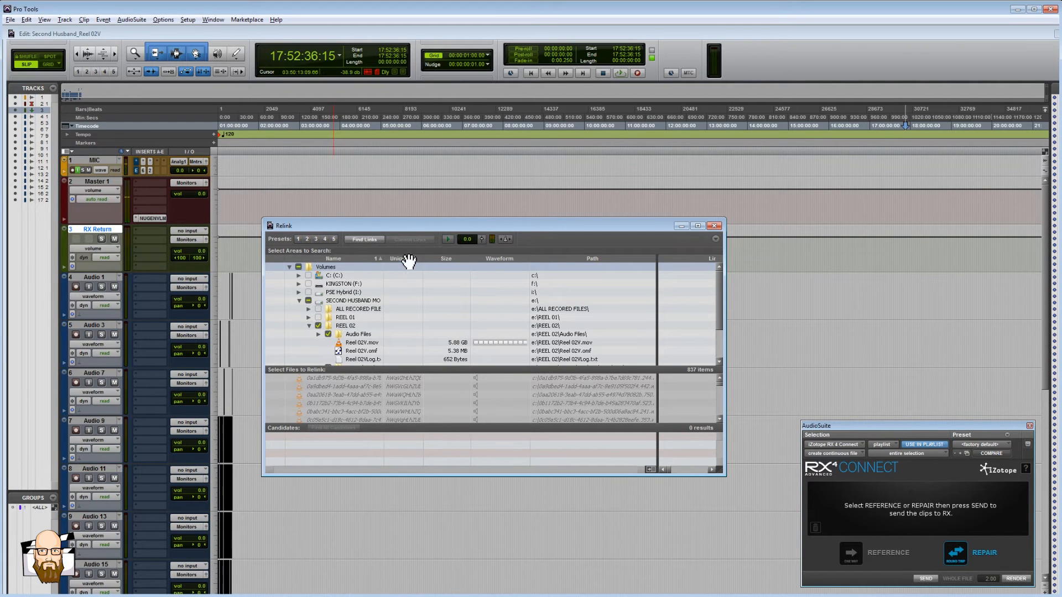
mouse_move(348, 377)
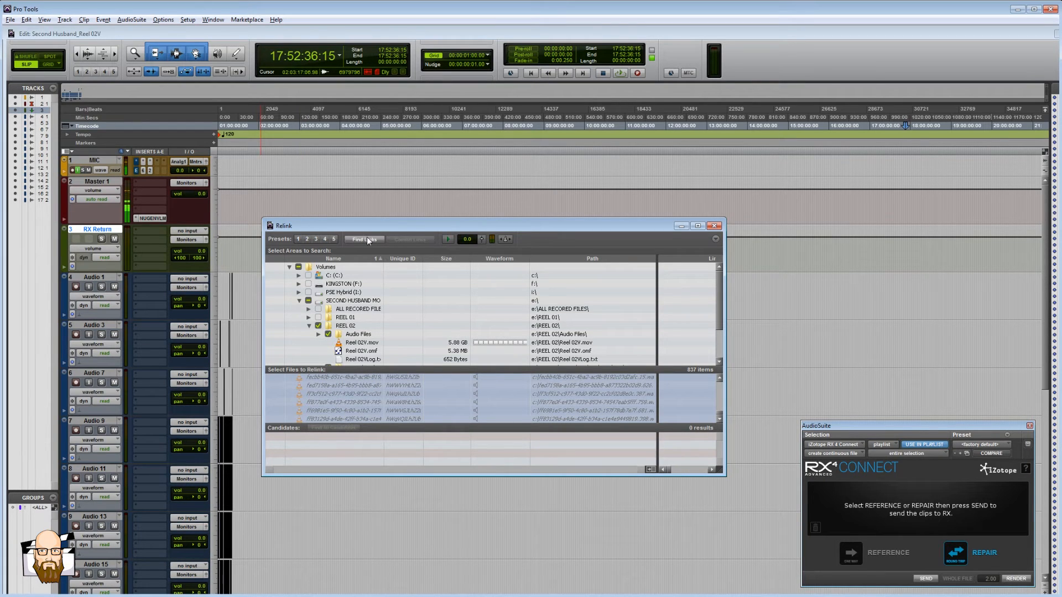
- In Find Links options, uncheck Match Duration and choose Find By Name
click(362, 238)
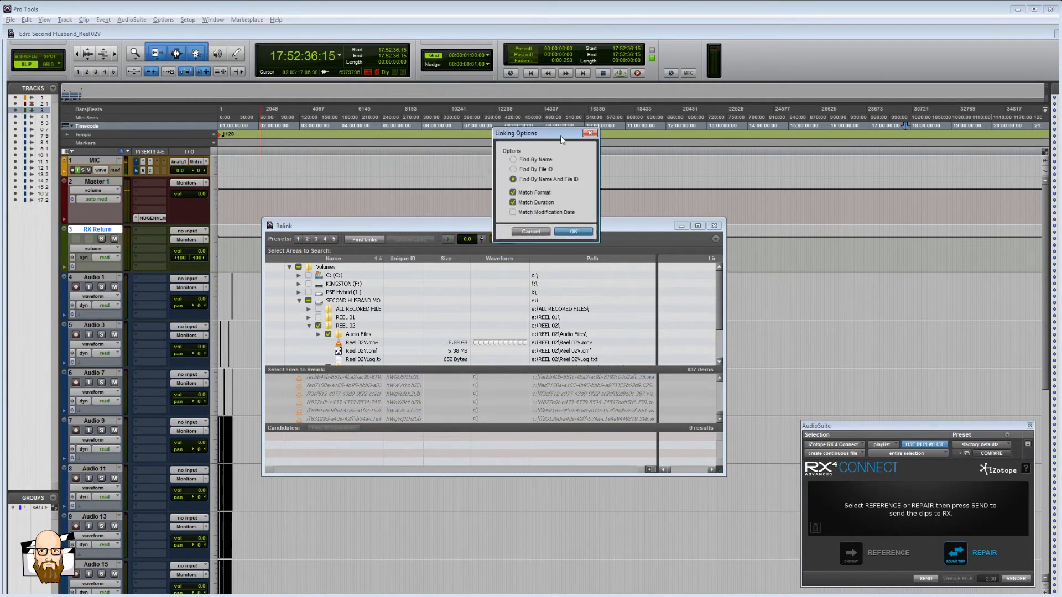
drag(516, 133, 438, 298)
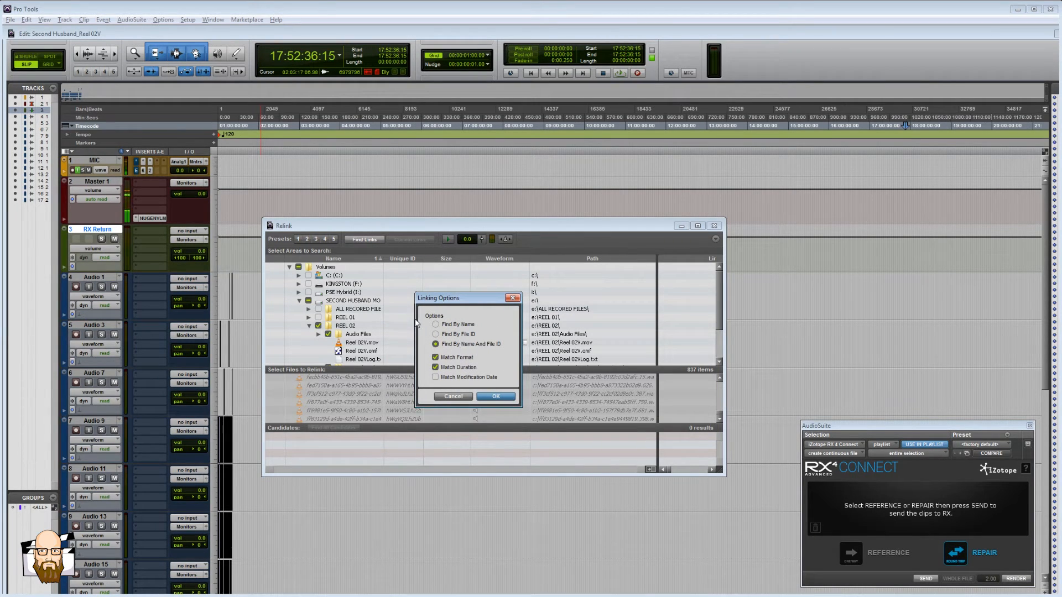
click(495, 396)
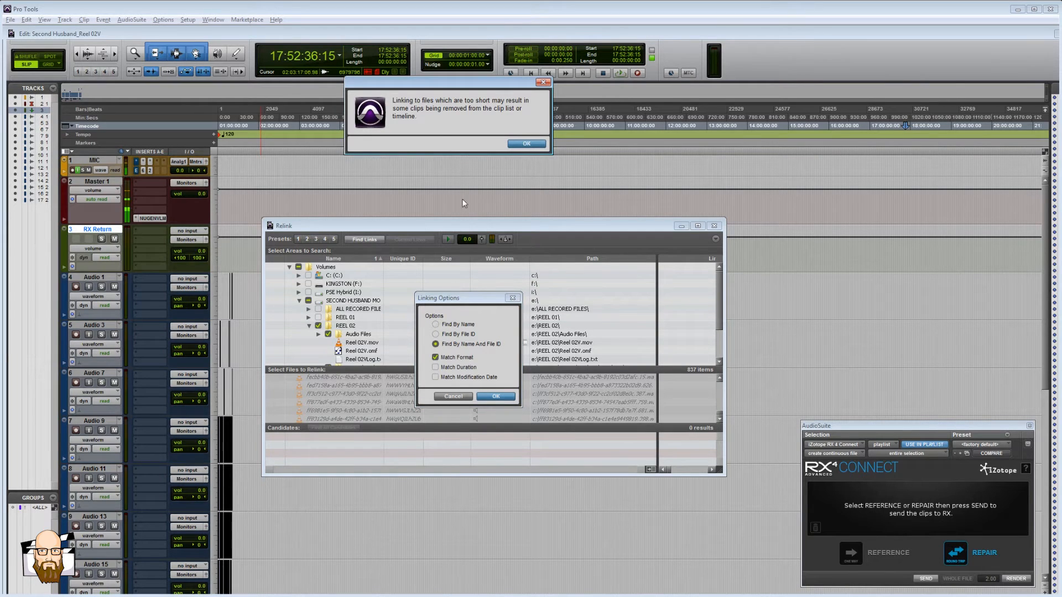
click(526, 144)
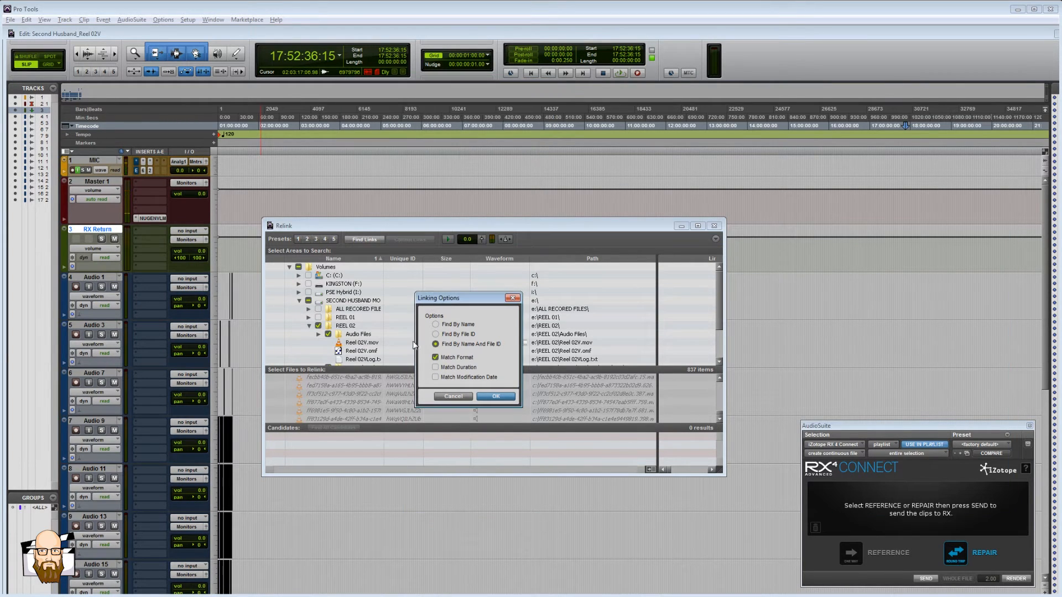
click(435, 325)
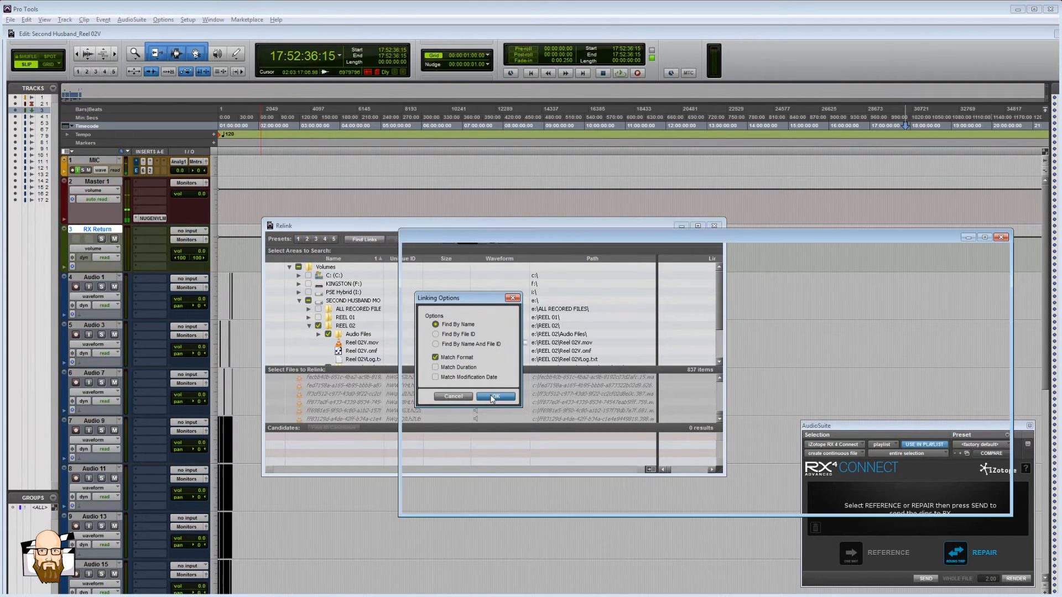
- Run the file search, commit the found links, and confirm Yes
click(494, 396)
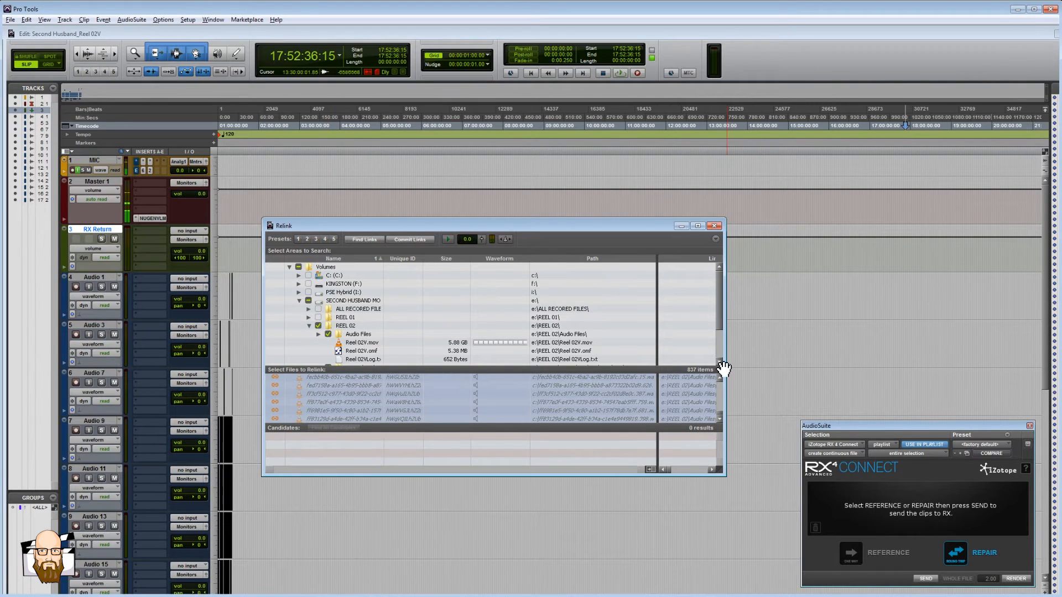
mouse_move(718, 417)
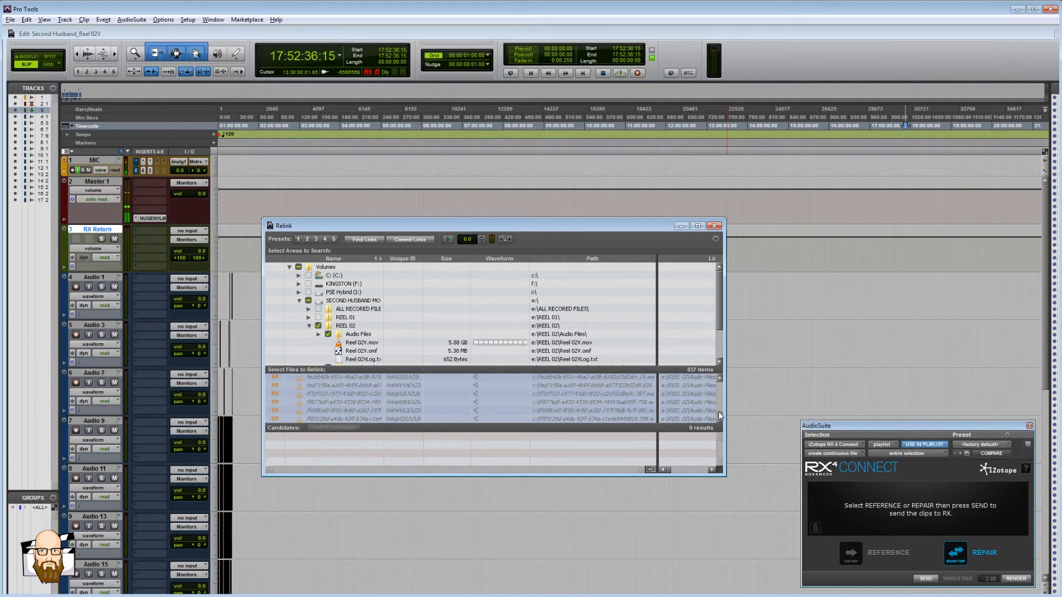
mouse_move(277, 403)
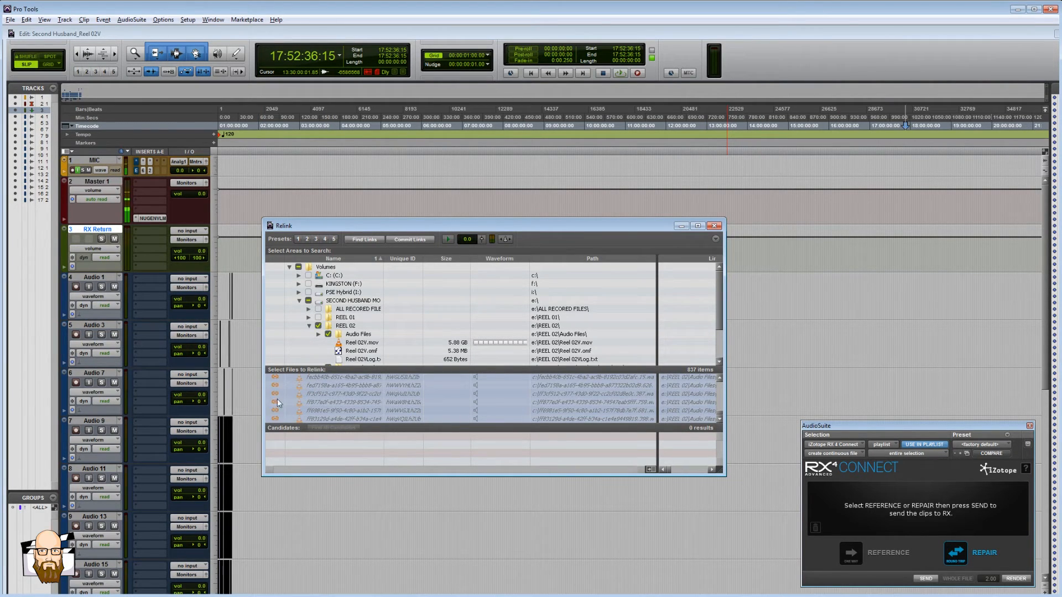
mouse_move(720, 416)
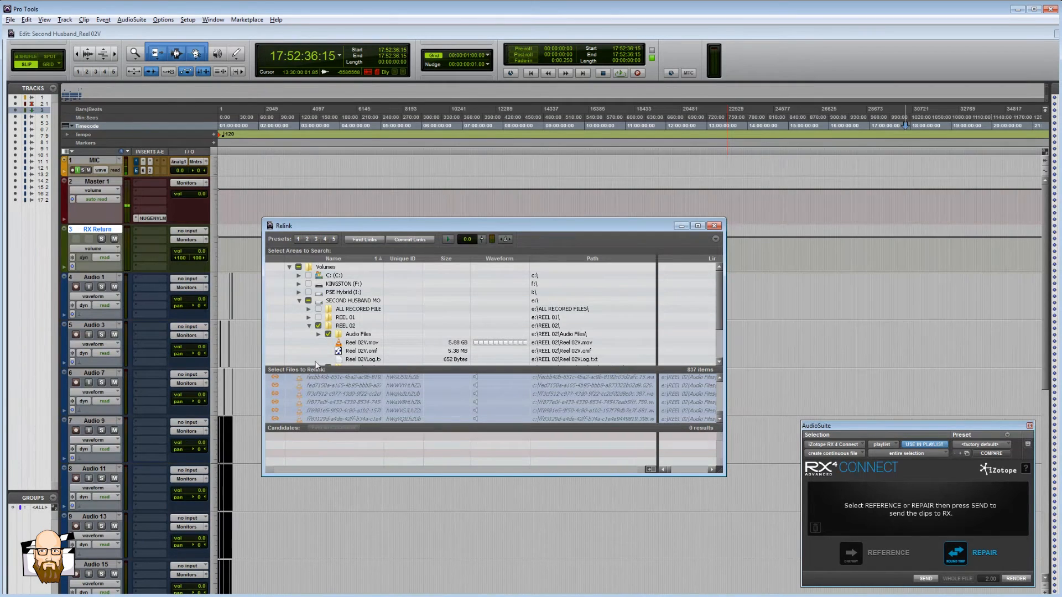
click(409, 239)
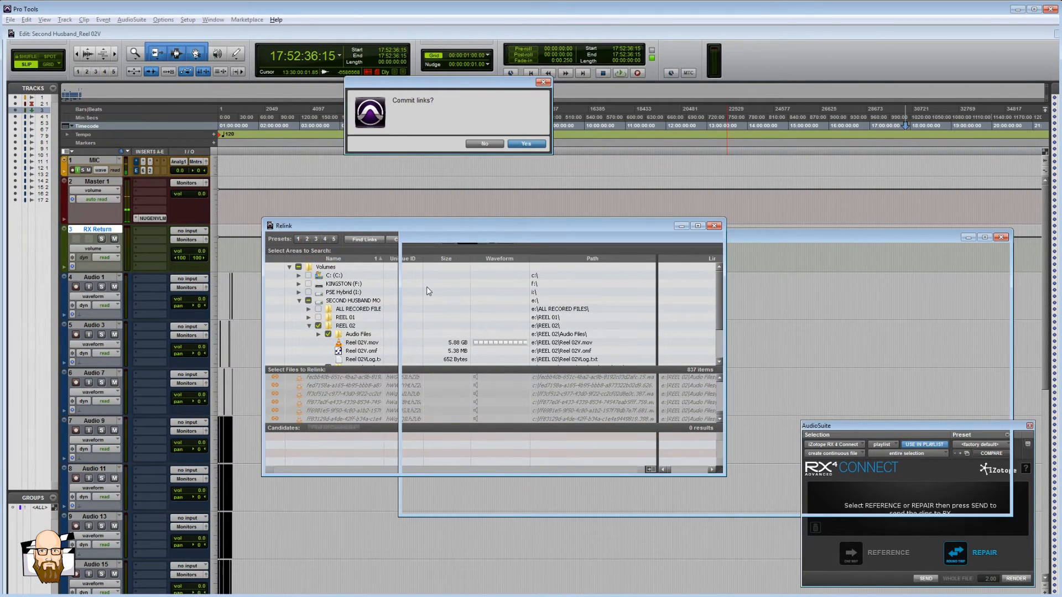
click(526, 144)
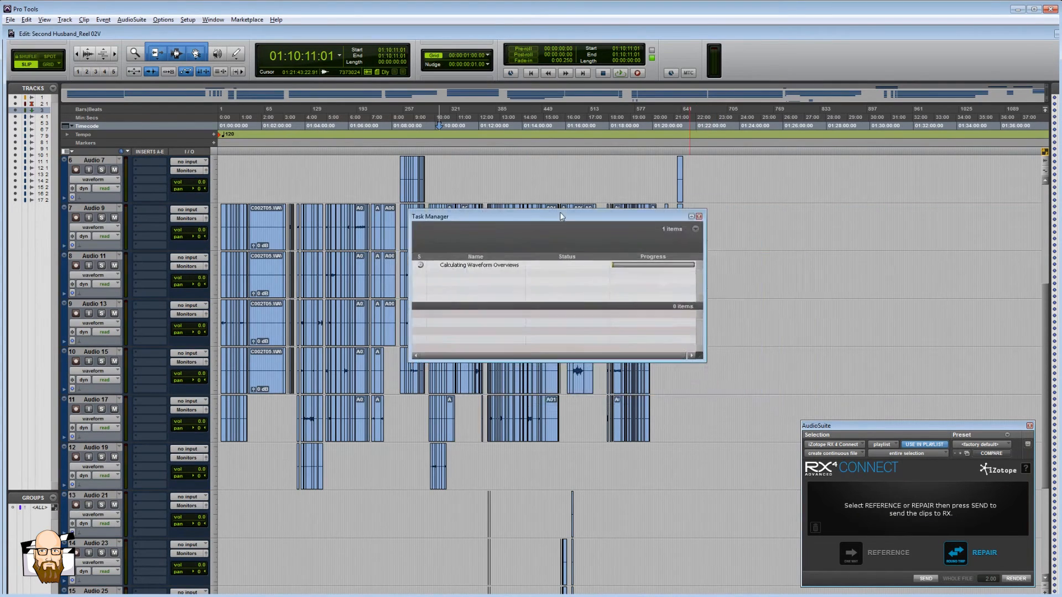
- Move the Task Manager aside and wait for waveform overviews to finish
drag(556, 216, 861, 192)
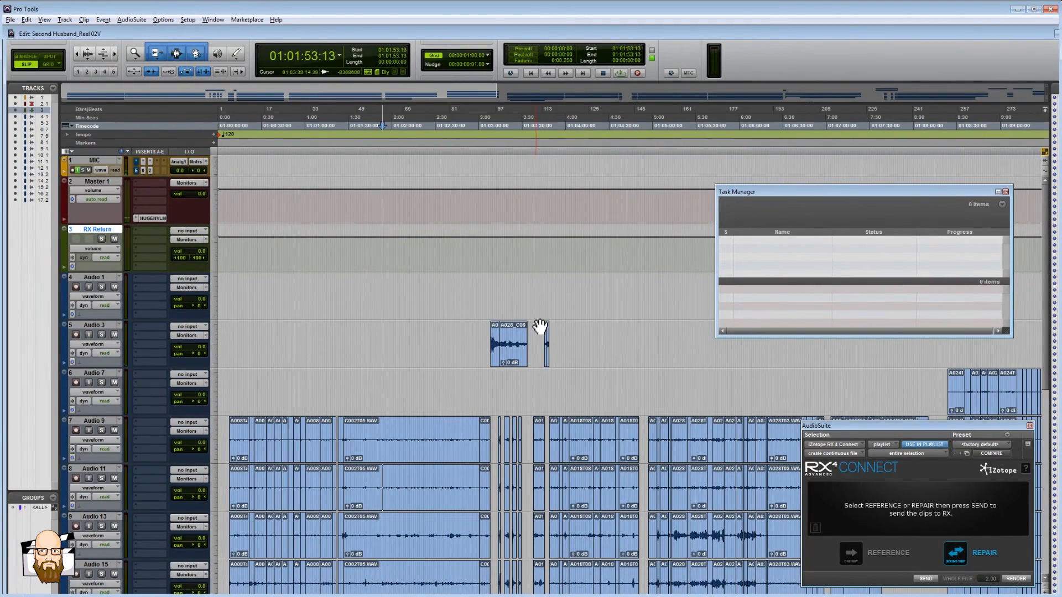
scroll(down, 3)
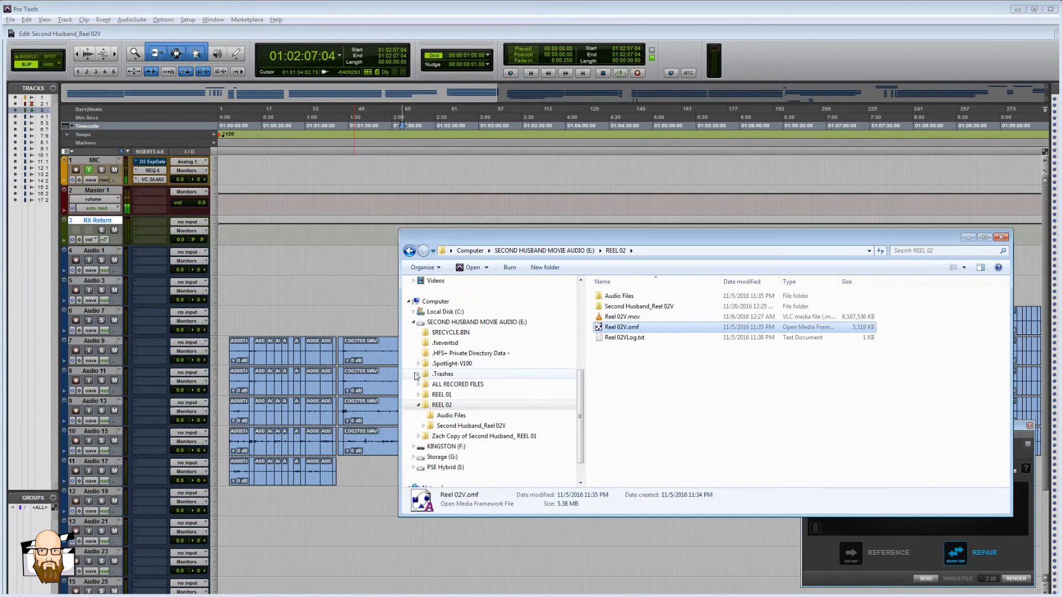
- Select Reel 02V.mov in Explorer's REEL 02 folder to import it
click(622, 317)
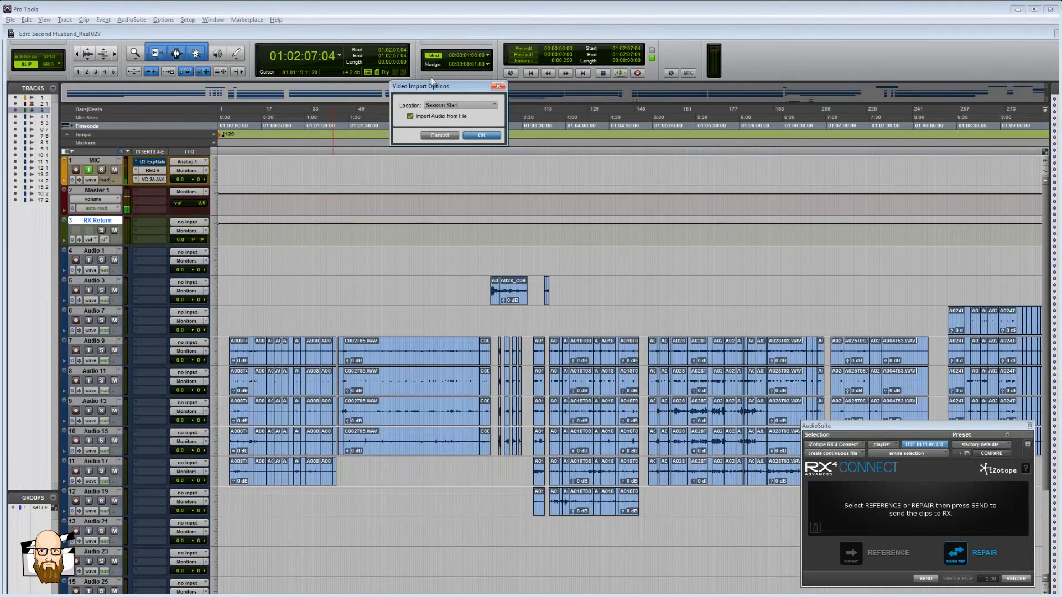
- Import Reel 02V at session start with its audio, saved to the Audio Files folder
drag(420, 85, 505, 201)
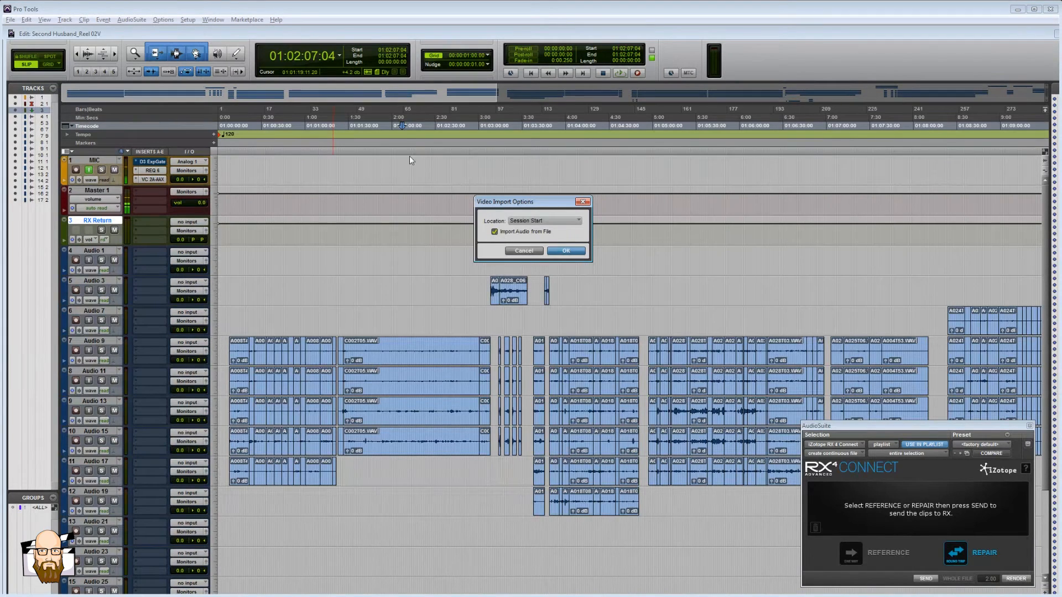
click(565, 250)
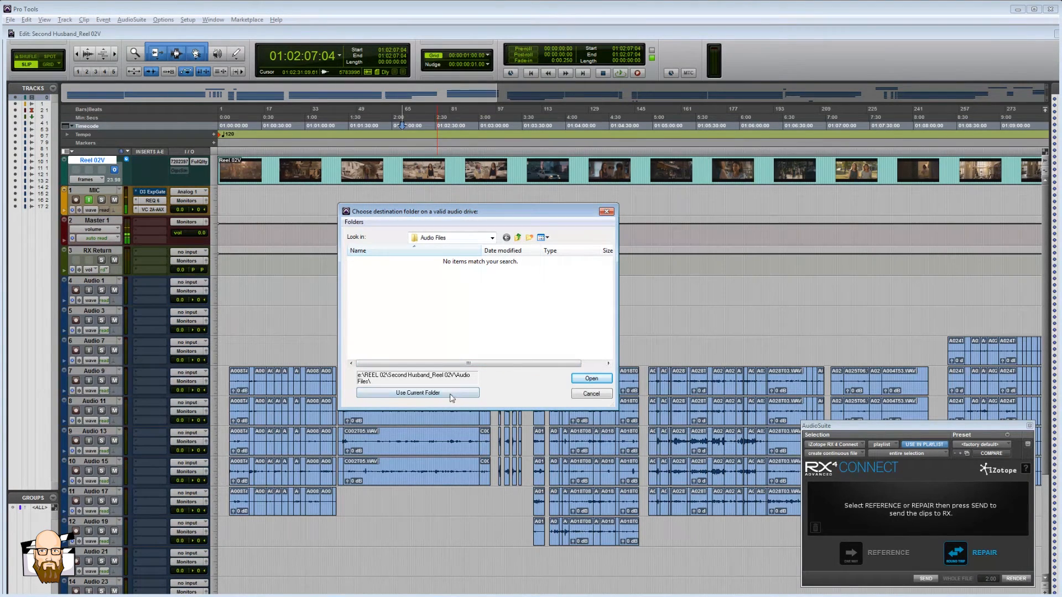
click(418, 393)
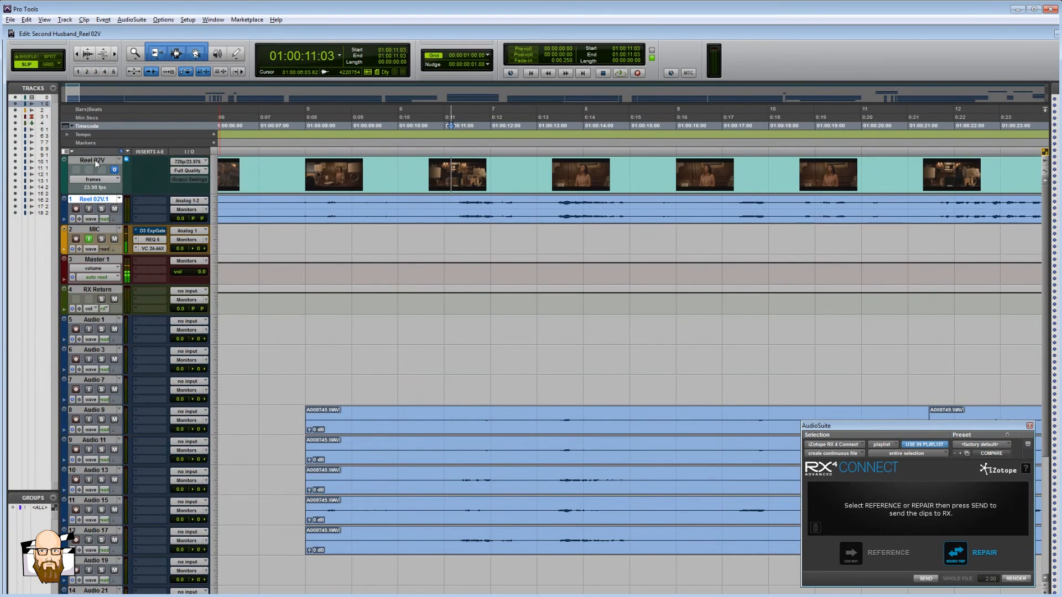
- Switch the Reel 02V video track view from frames to blocks
click(93, 179)
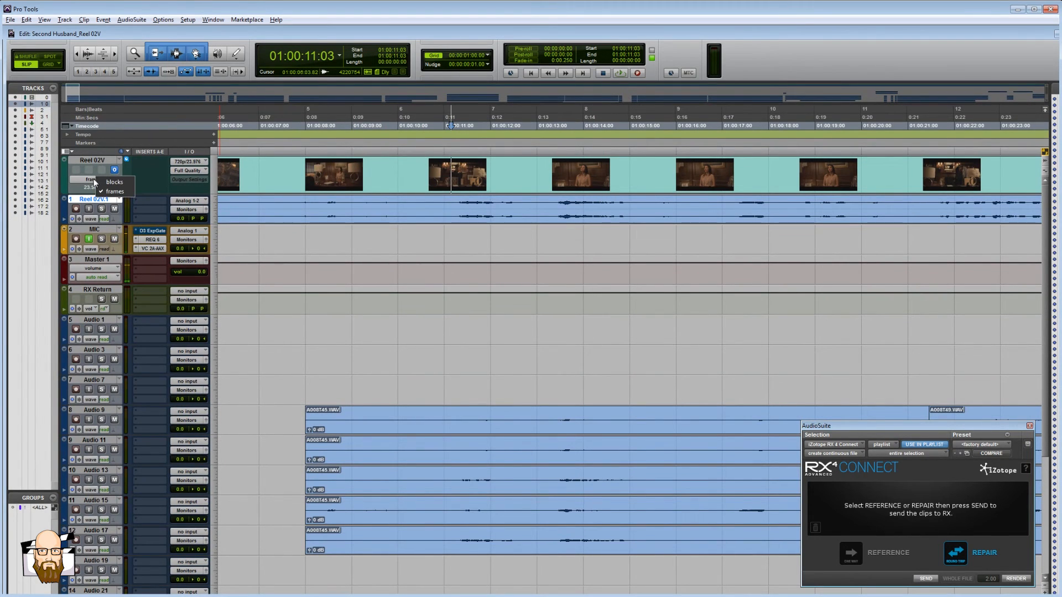
click(115, 191)
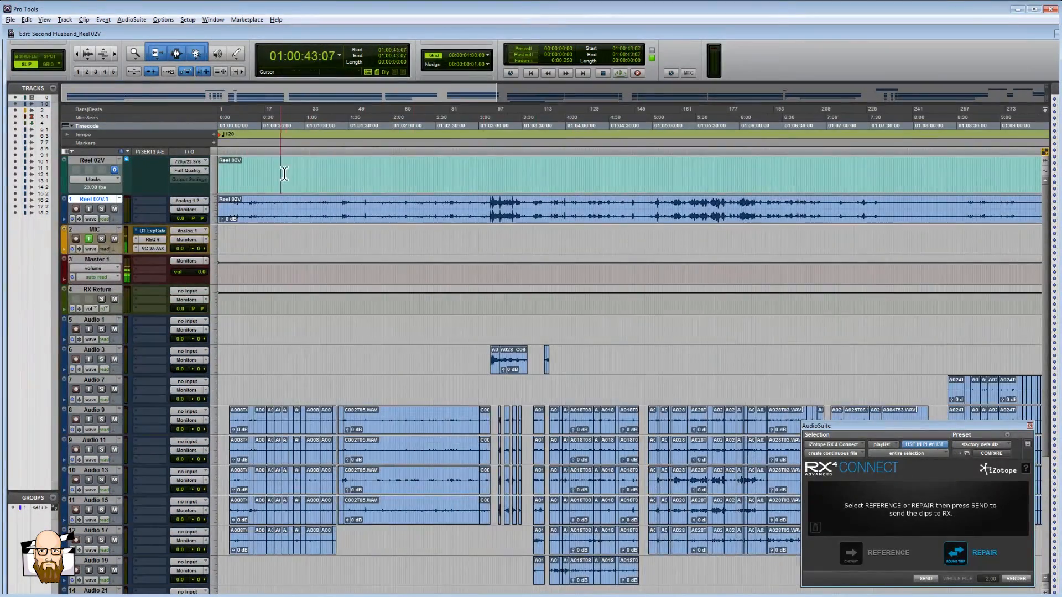
- Select an early stretch of the reel timeline to zoom into
drag(281, 175, 845, 174)
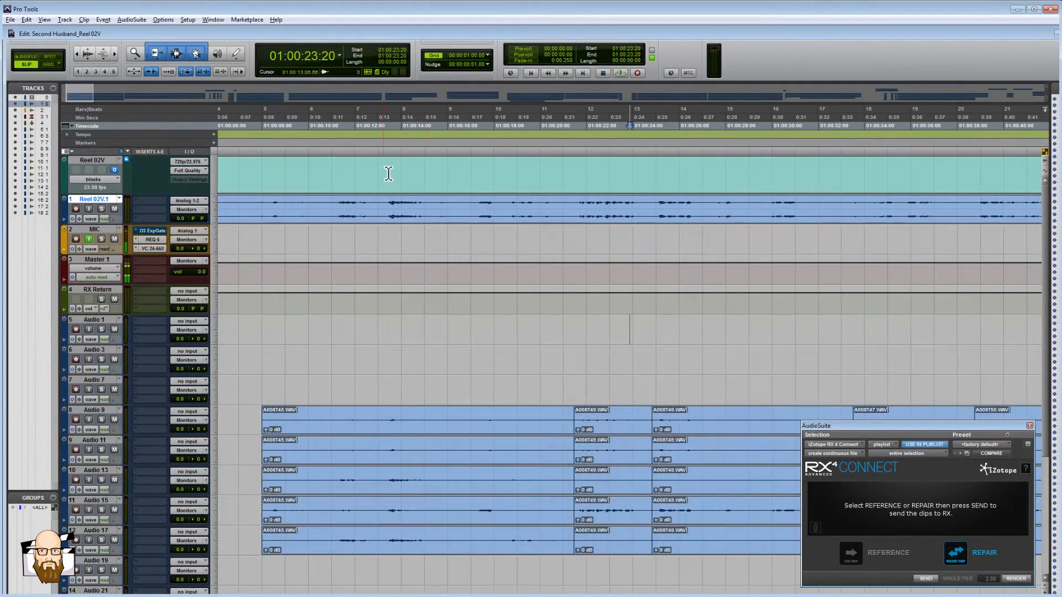
mouse_move(352, 437)
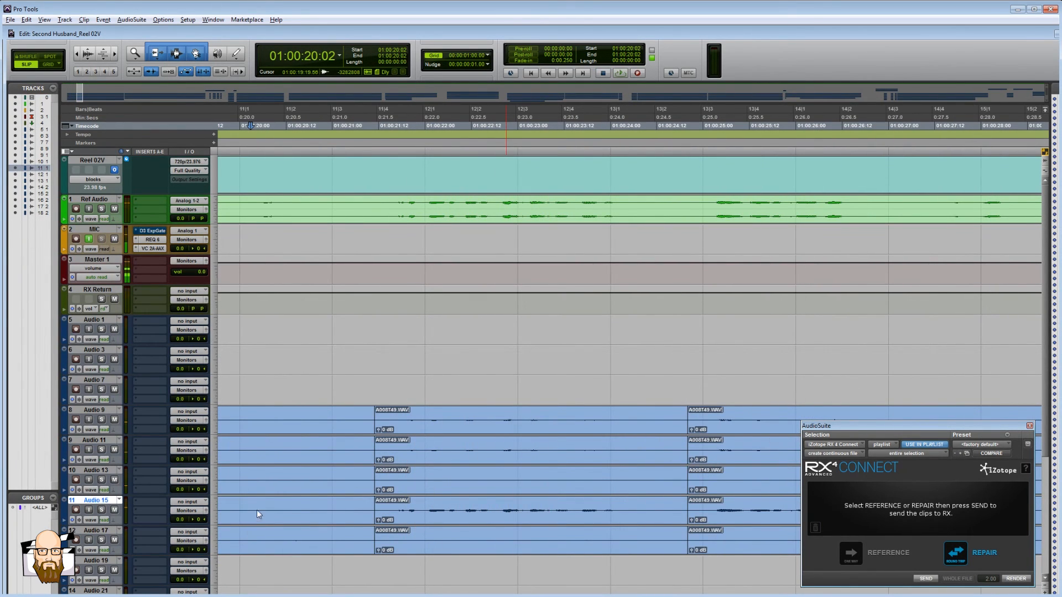
mouse_move(208, 255)
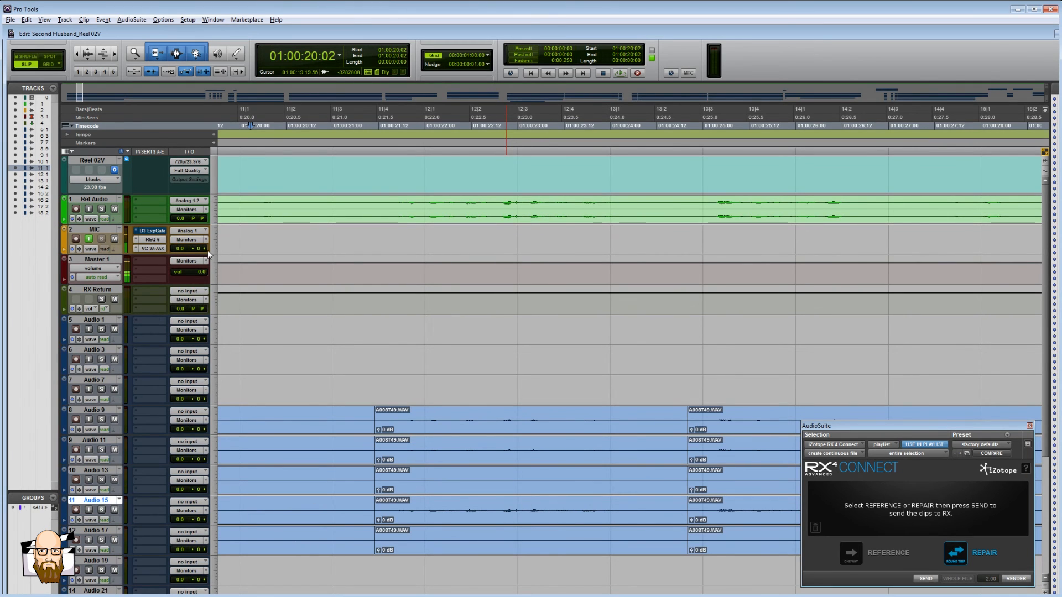